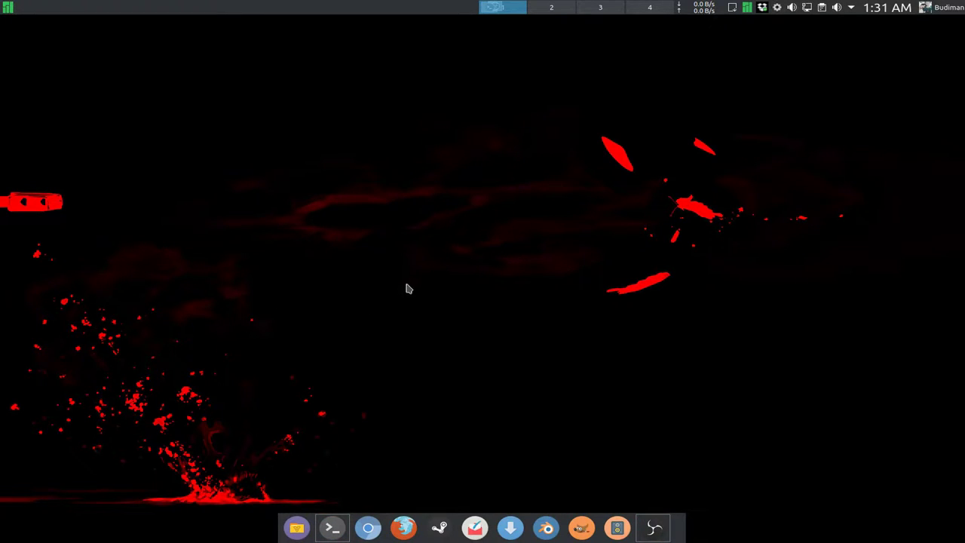
mouse_move(434, 244)
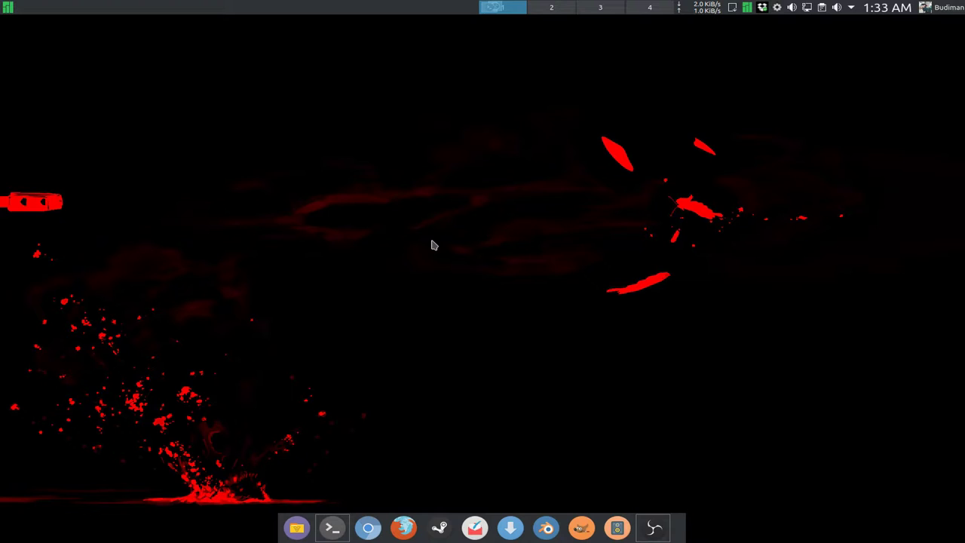
- Run sudo vim /etc/makepkg.conf in a new terminal and authenticate with the password
click(332, 527)
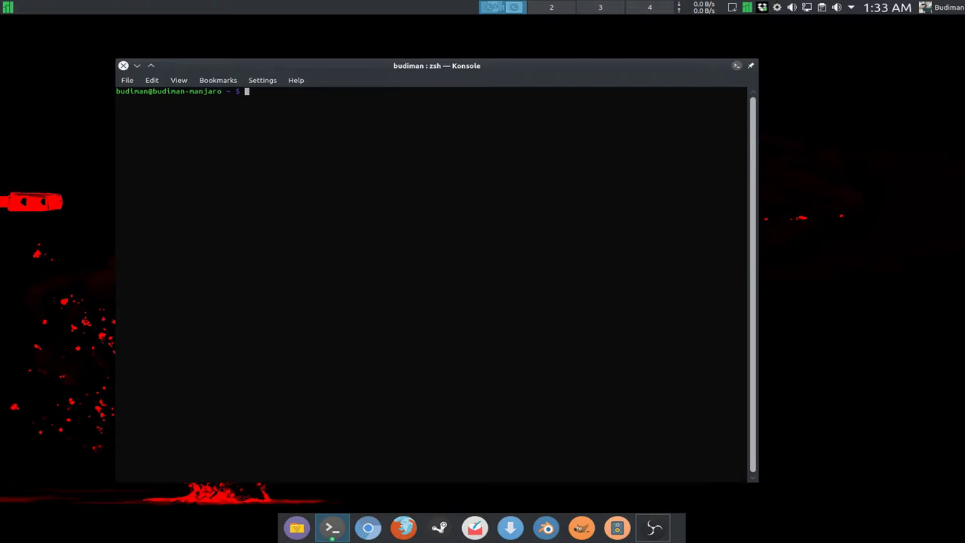
text(sudo)
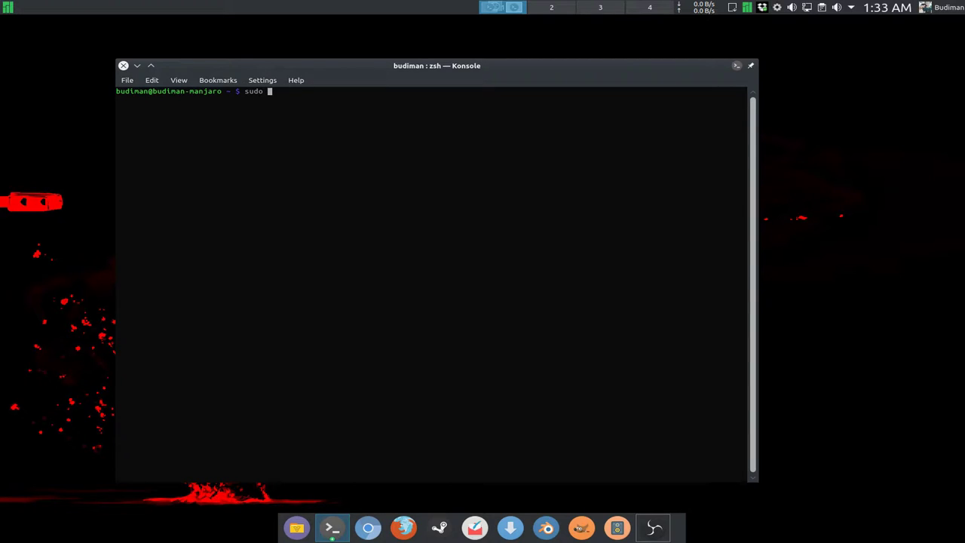
text(vim /e)
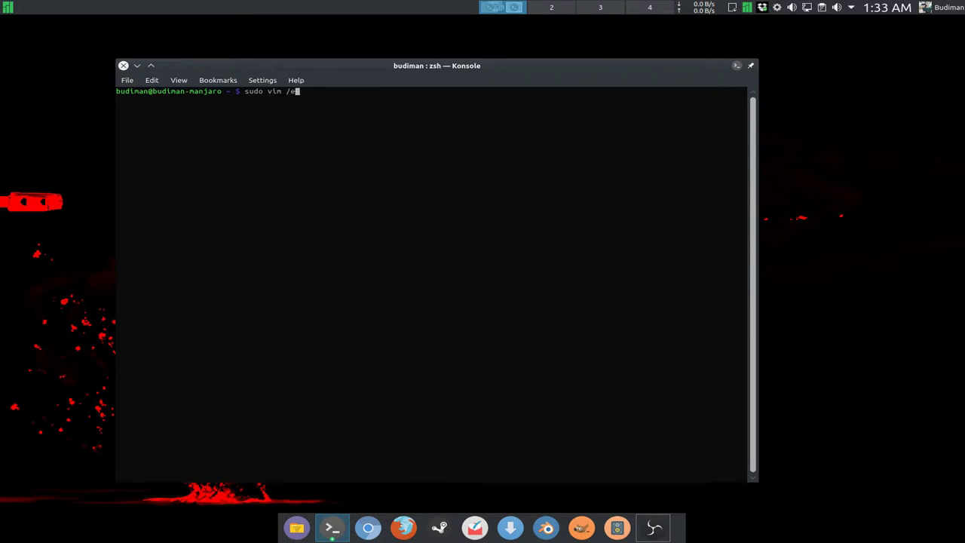
text(tc/makepkg.conf)
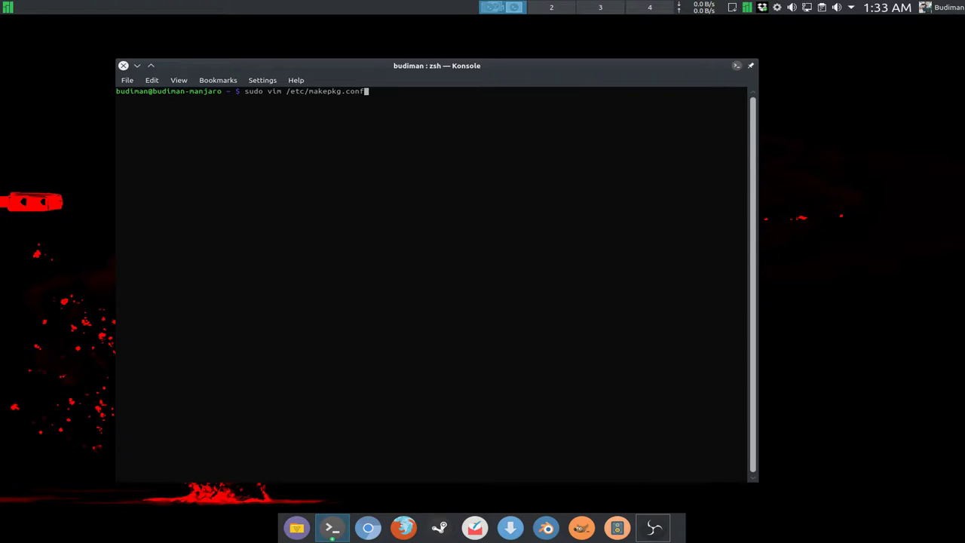
text(password)
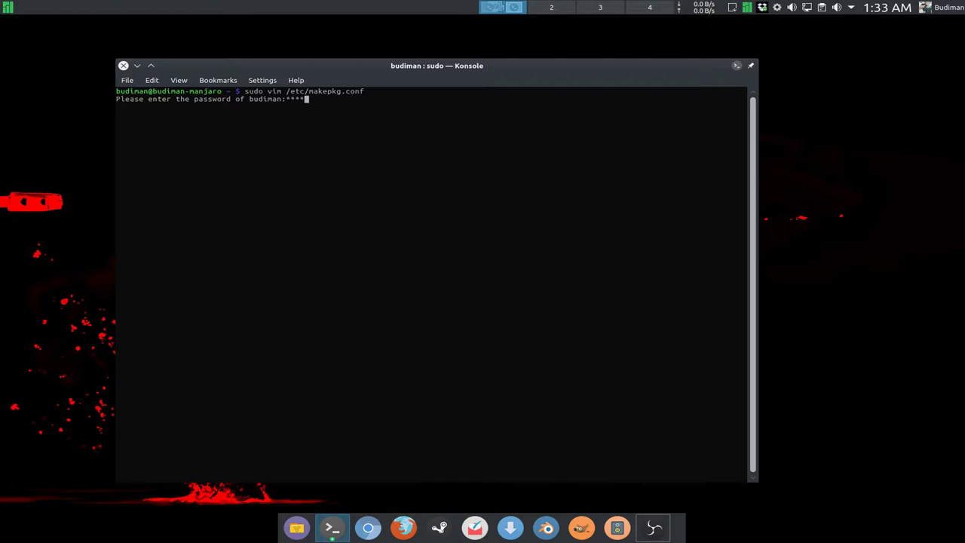
key(enter)
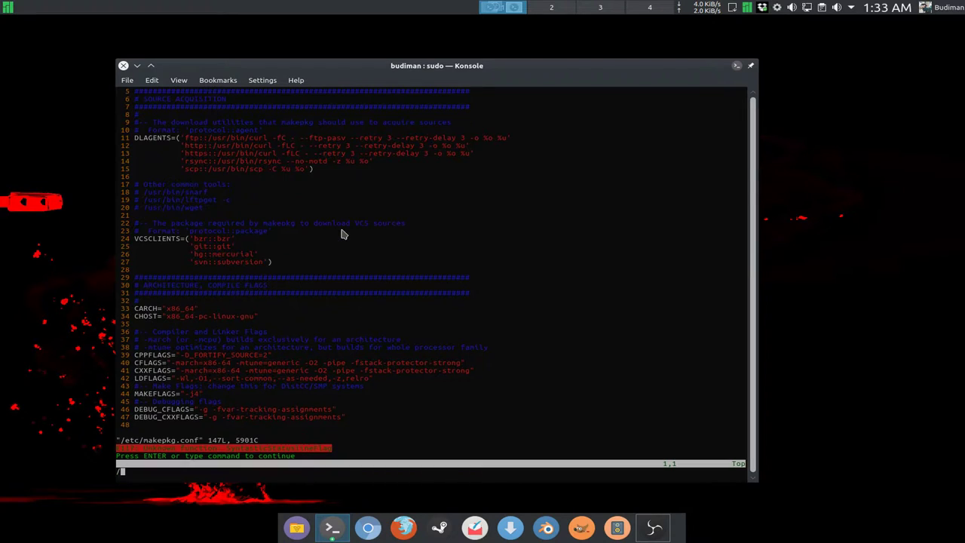
- Search vim for the MAKEFLAGS setting with /makeflags
text(/makefla)
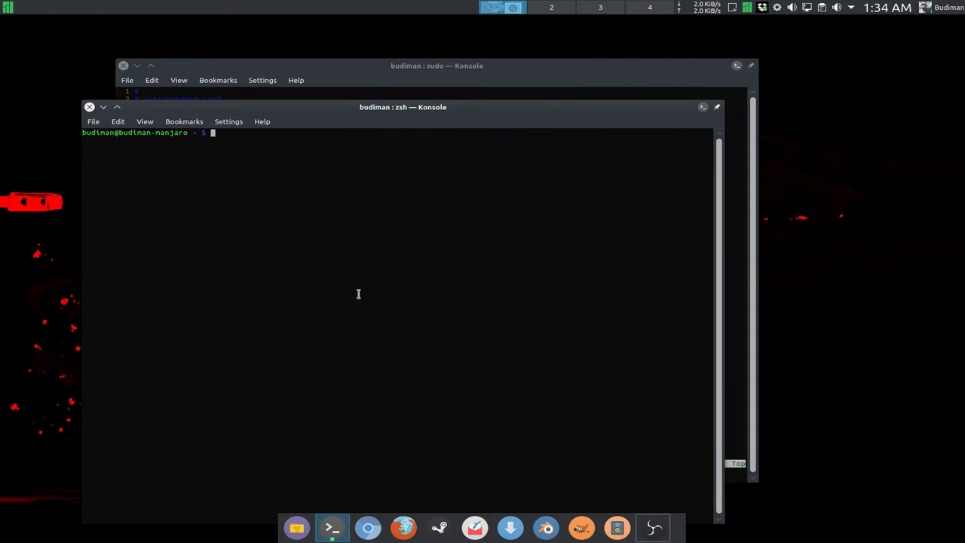
- Check the core count with nproc, then finish editing the MAKEFLAGS="-j<cores>" line
text(n)
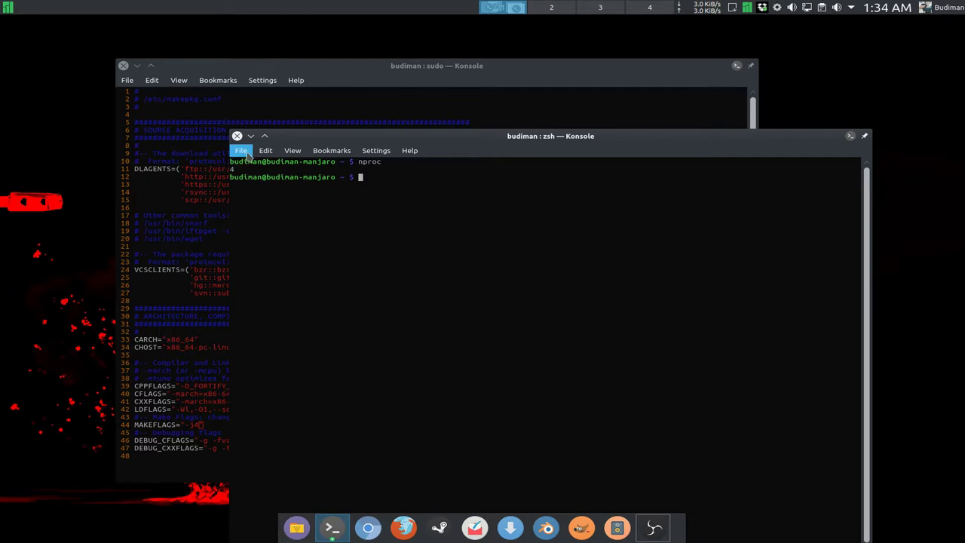
mouse_move(241, 151)
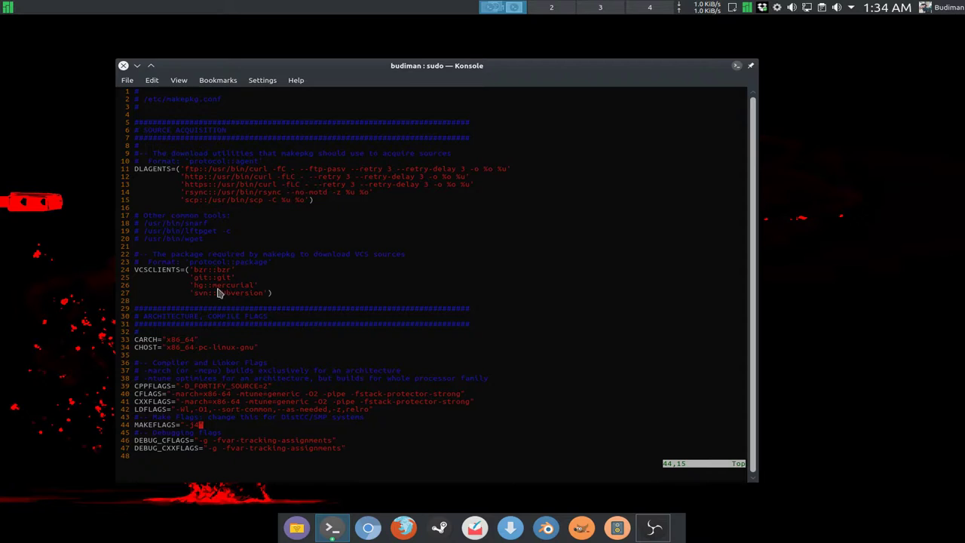
mouse_move(338, 301)
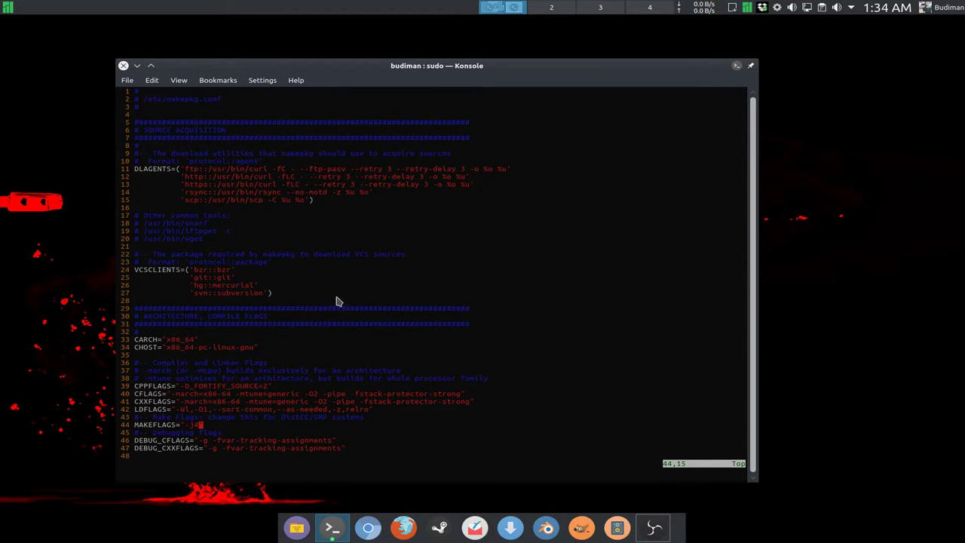
mouse_move(341, 335)
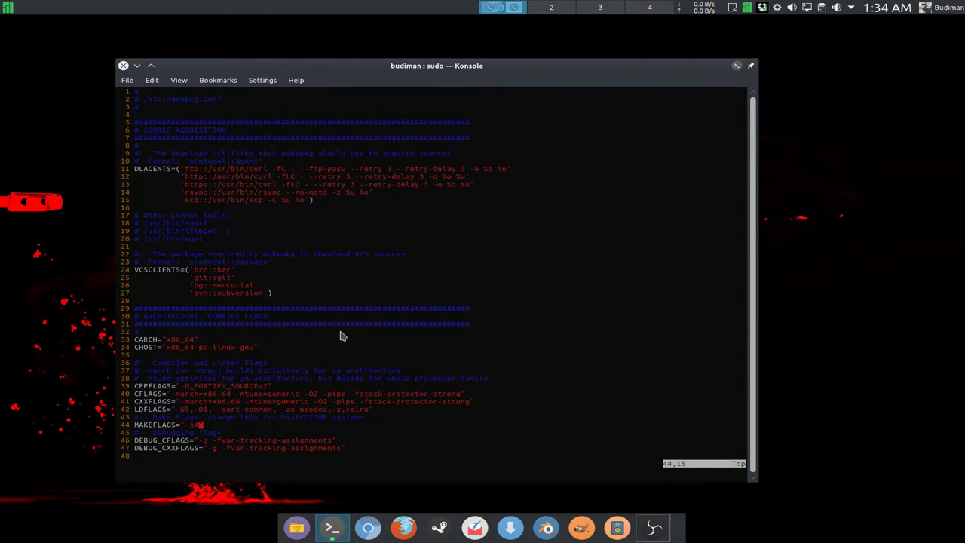
mouse_move(347, 334)
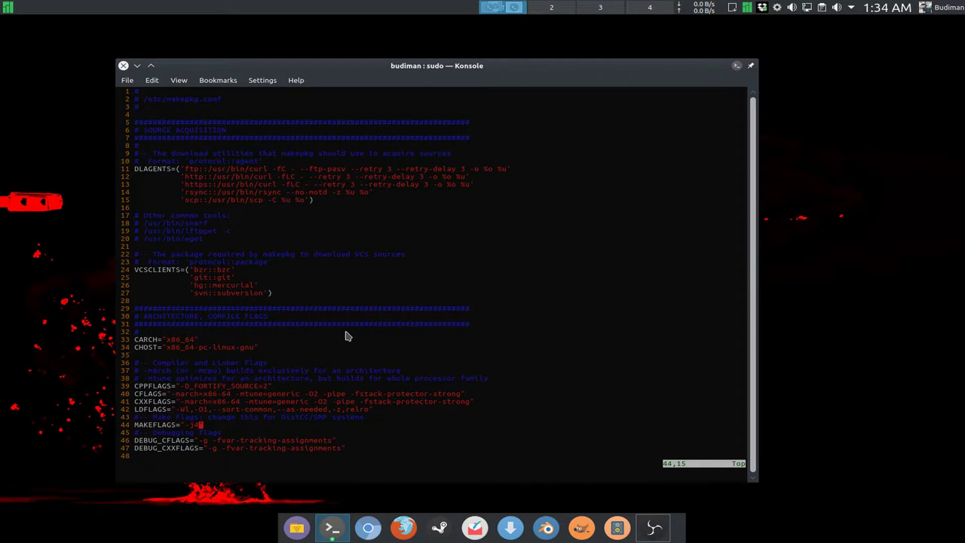
mouse_move(347, 340)
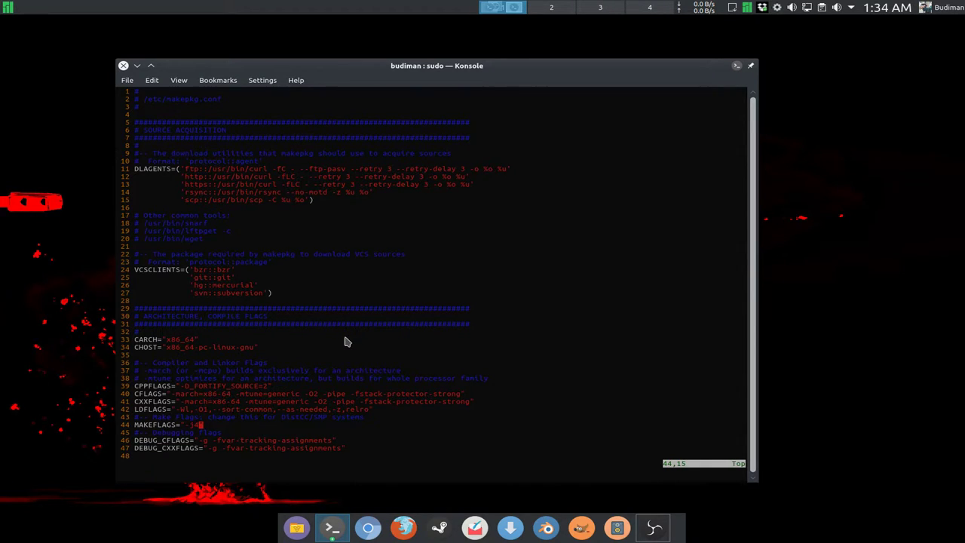
mouse_move(350, 352)
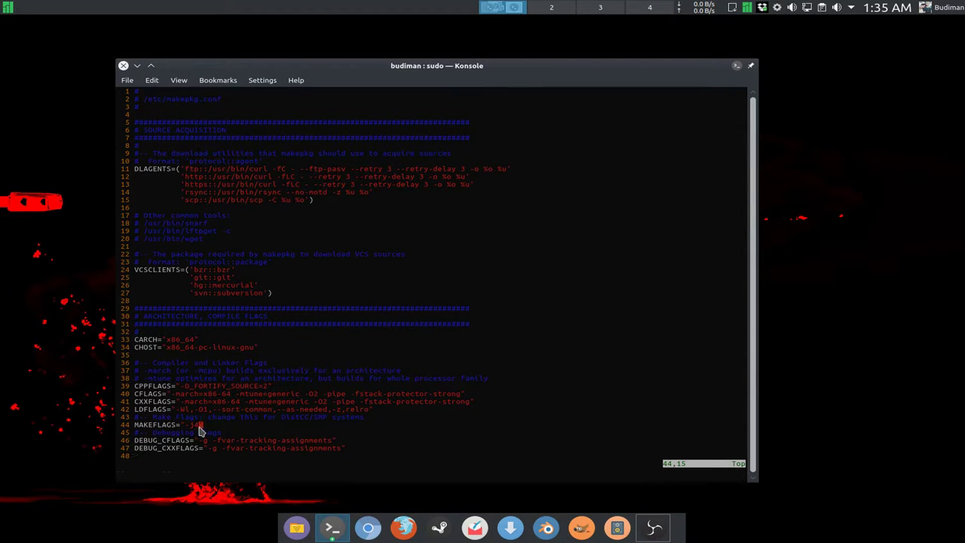
key(v)
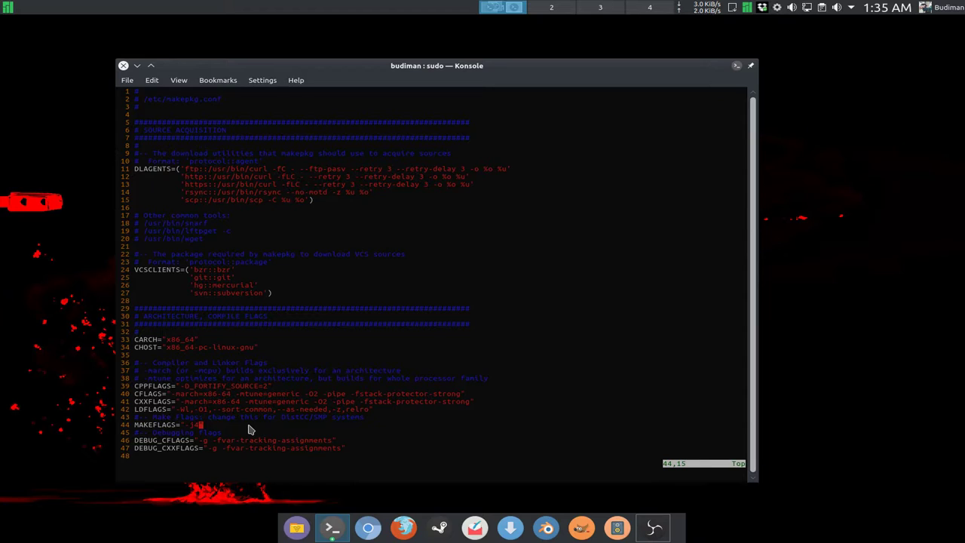
mouse_move(274, 428)
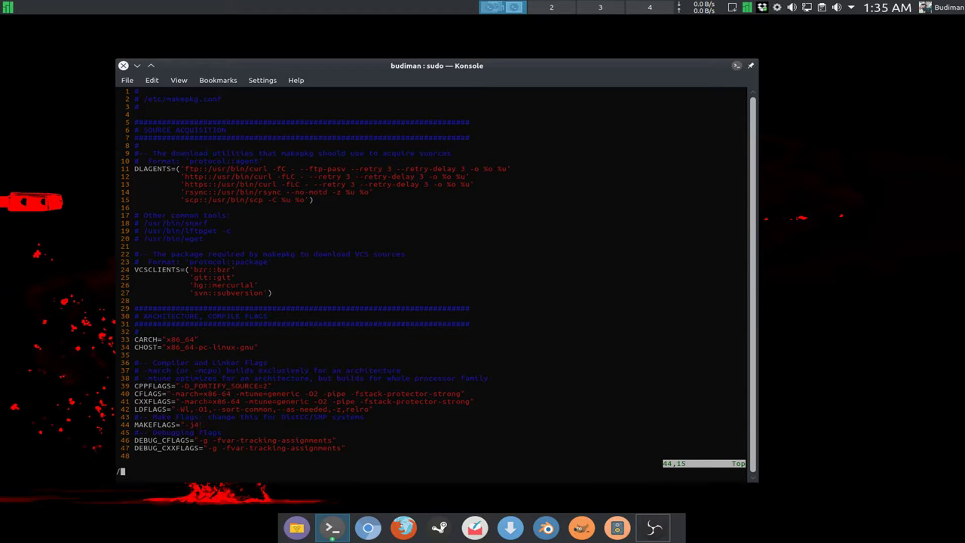
- Review the packaging, compression and extension defaults, then write the file and quit vim
scroll(down, 3)
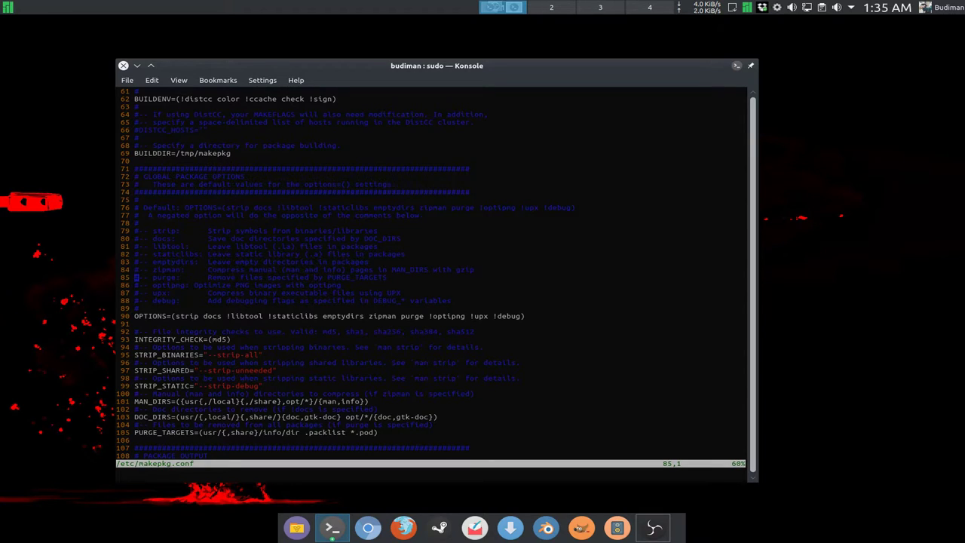
scroll(down, 3)
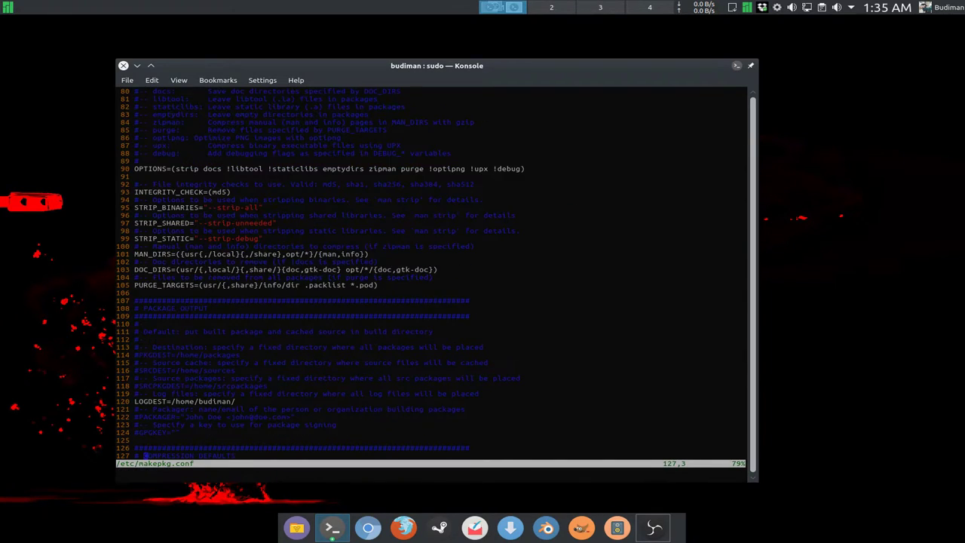
scroll(down, 3)
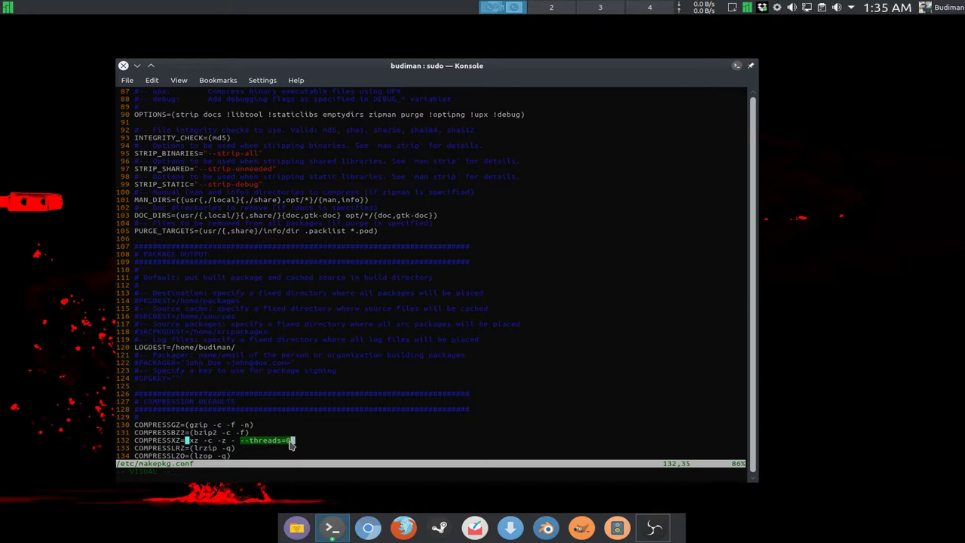
mouse_move(302, 443)
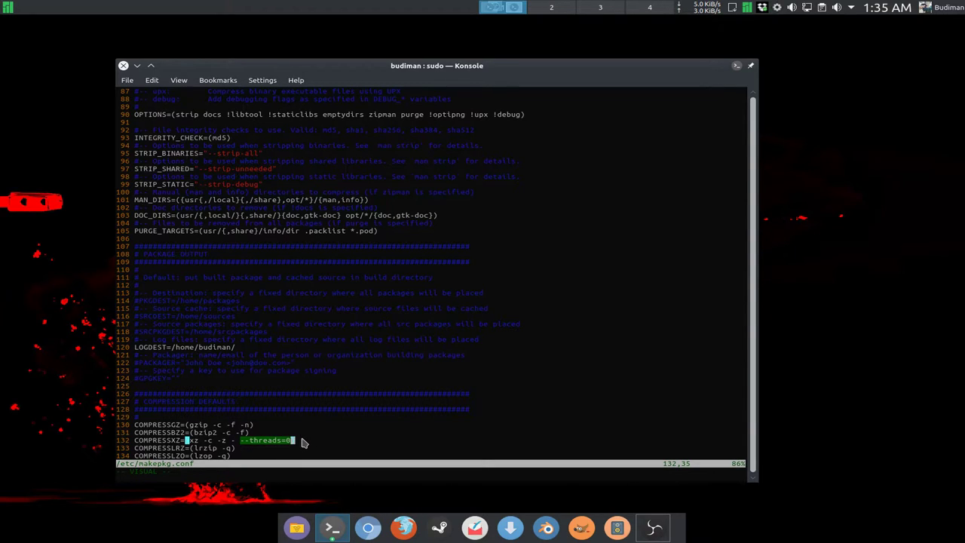
mouse_move(304, 446)
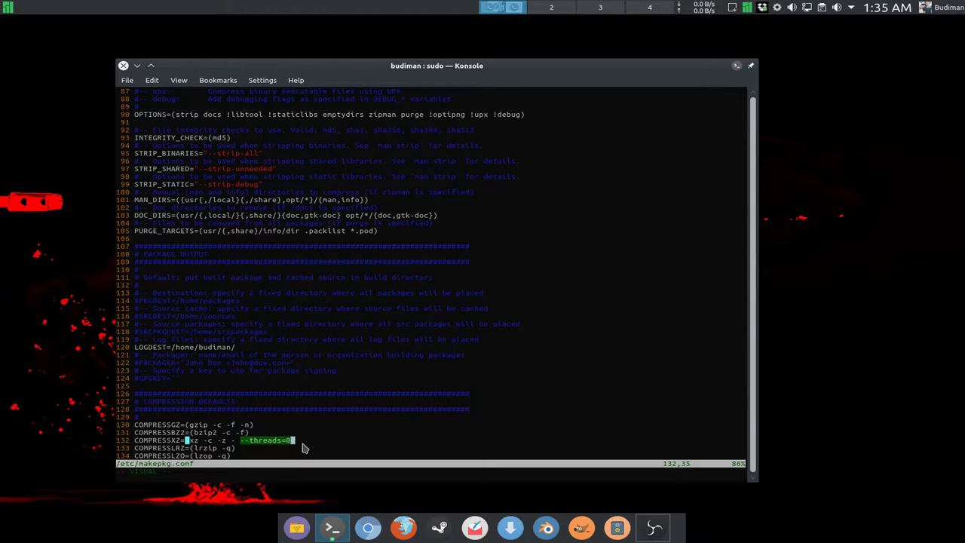
mouse_move(308, 446)
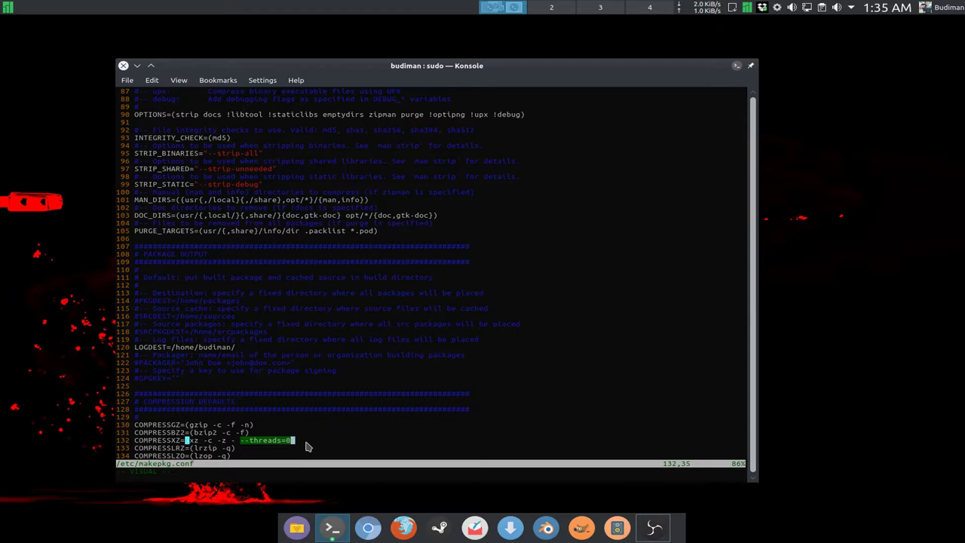
mouse_move(329, 435)
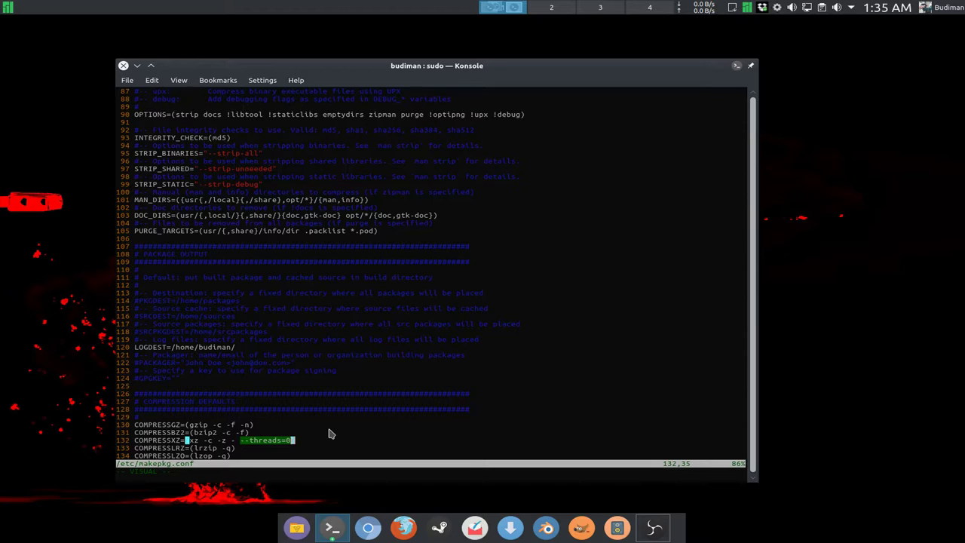
mouse_move(277, 381)
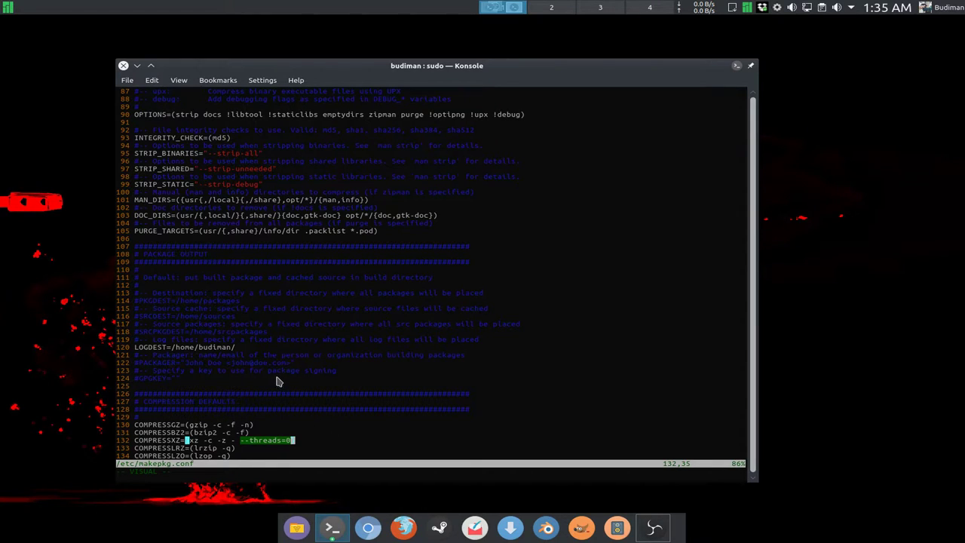
mouse_move(157, 428)
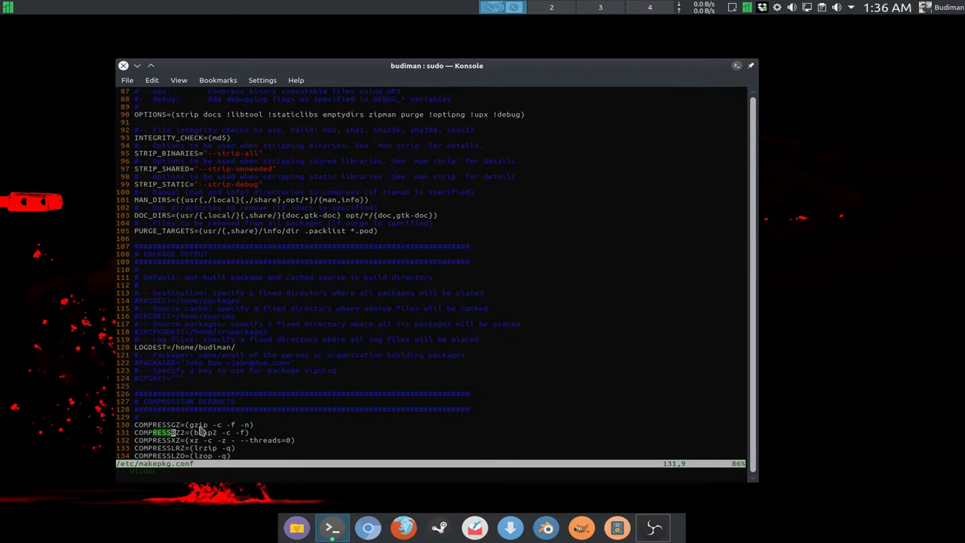
mouse_move(234, 440)
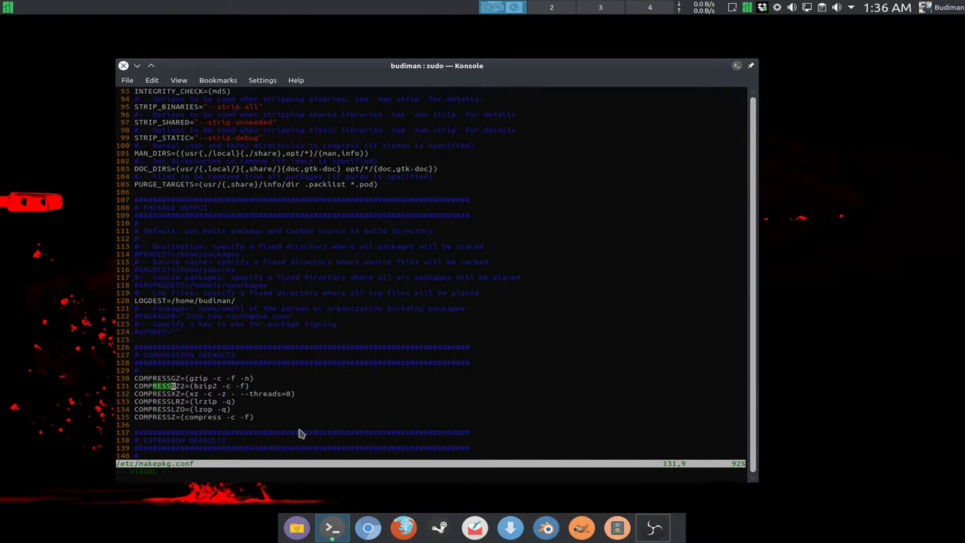
mouse_move(318, 428)
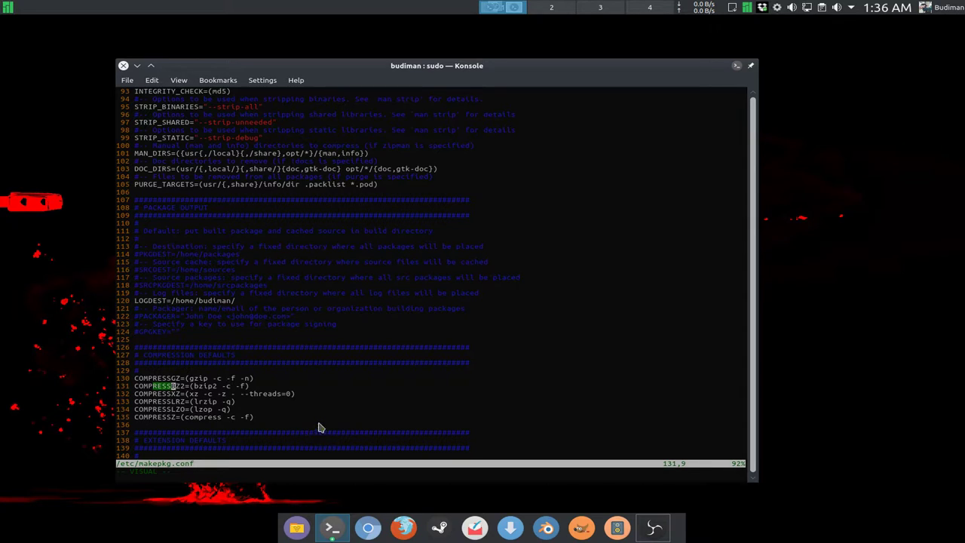
mouse_move(338, 419)
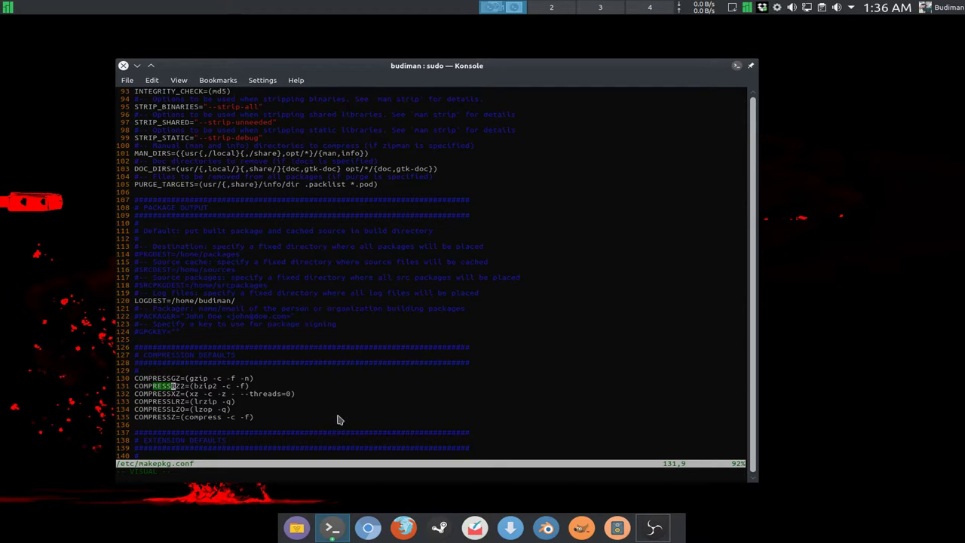
mouse_move(368, 425)
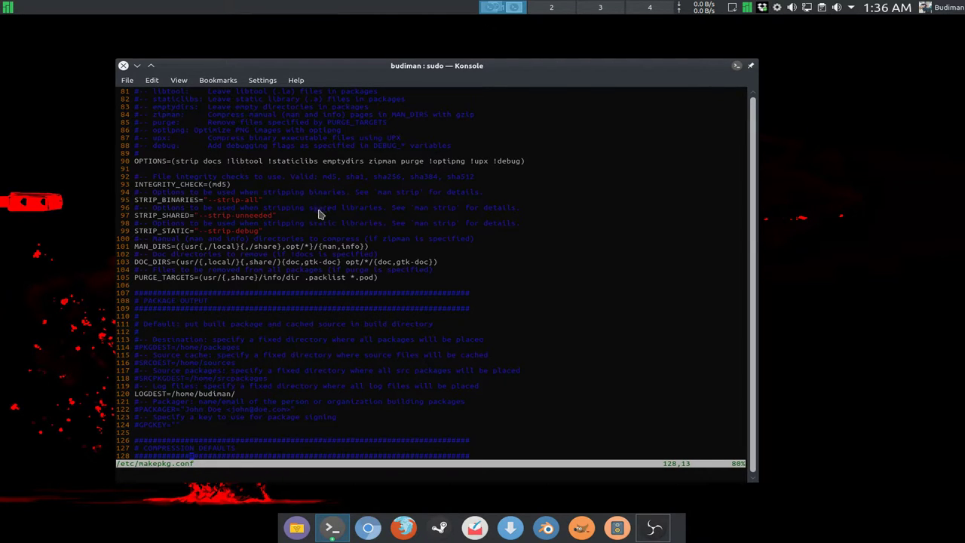
scroll(up, 3)
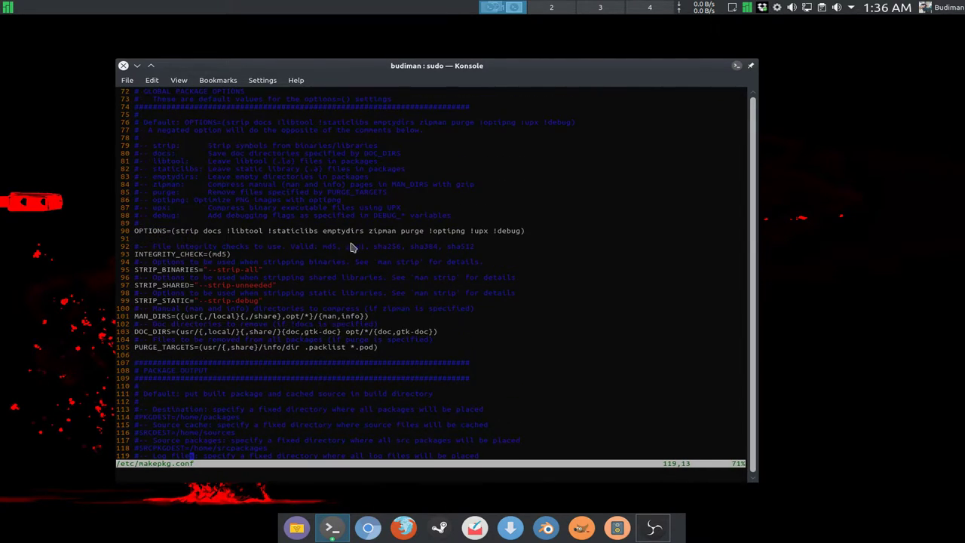
mouse_move(390, 309)
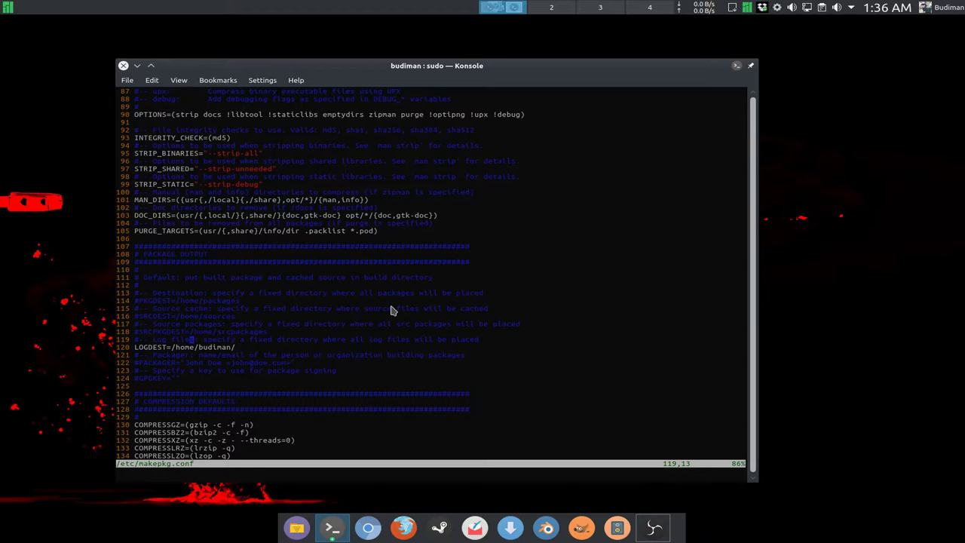
scroll(down, 3)
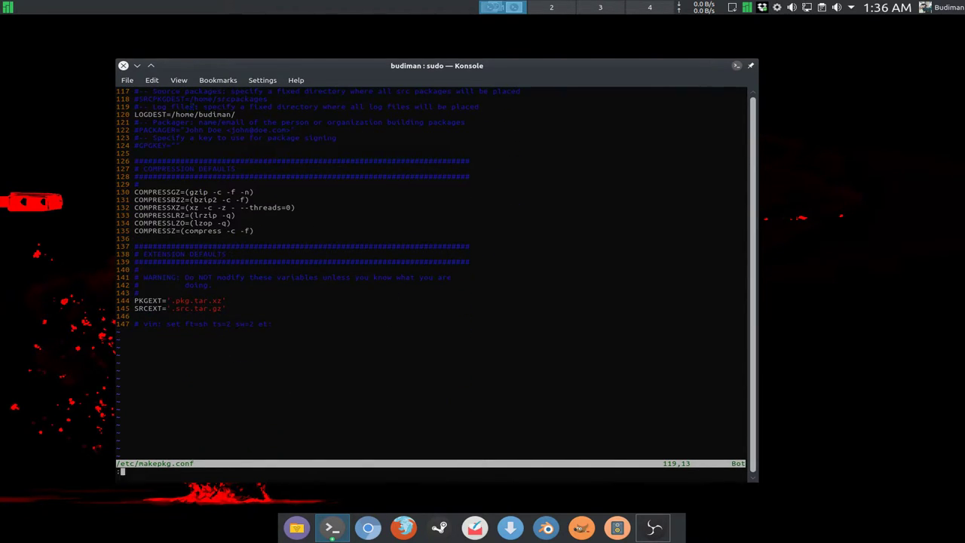
text(w)
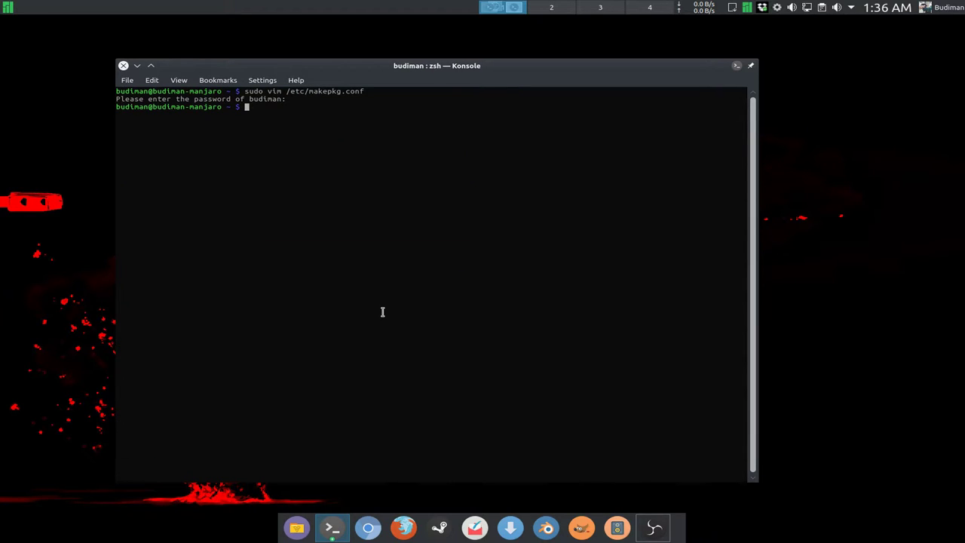
mouse_move(330, 404)
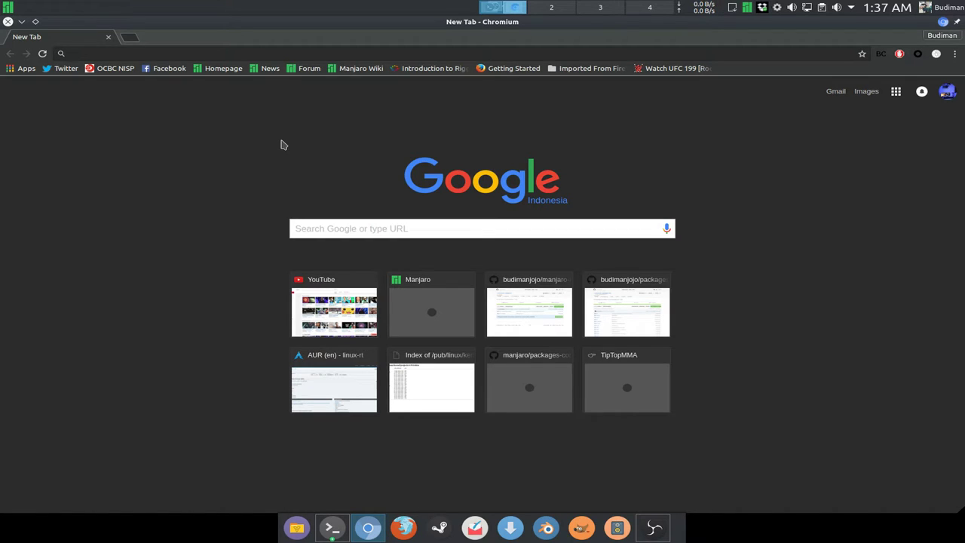
- Reach the AUR home via Google, search conky and view the conky-lua-nv package page
text(aur)
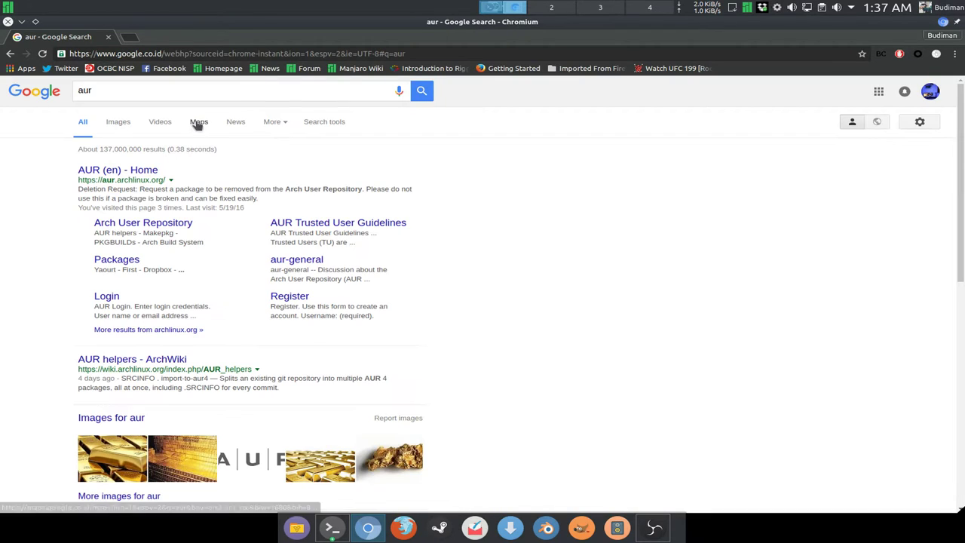
click(117, 169)
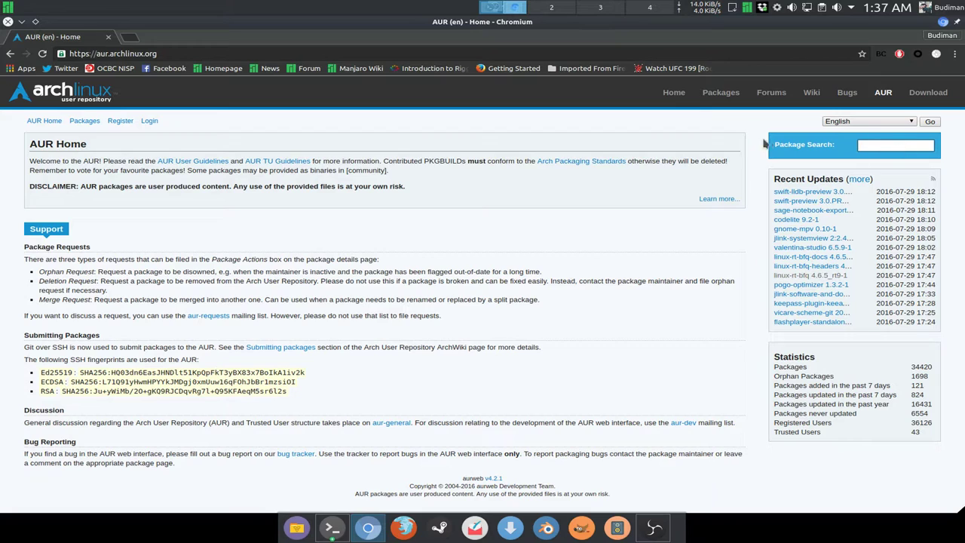
text(conky)
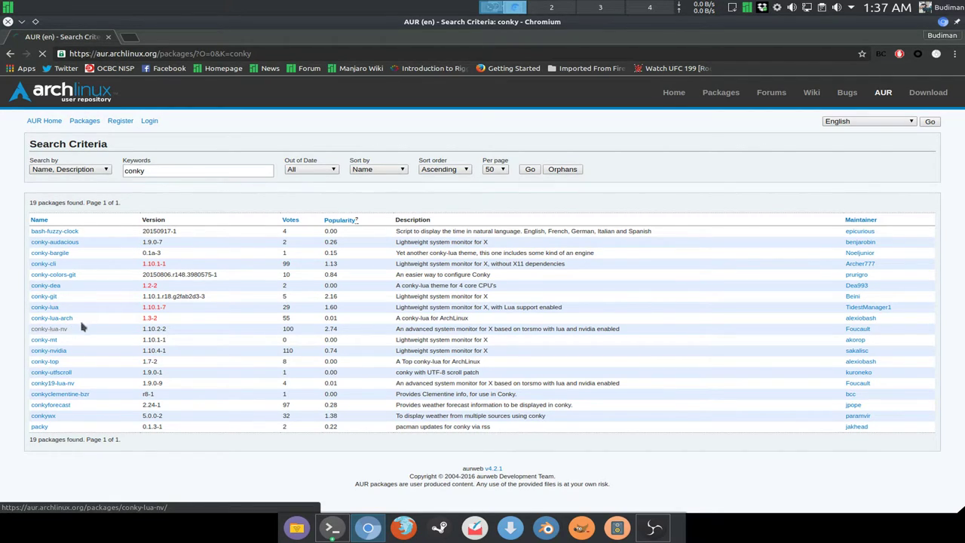
click(49, 329)
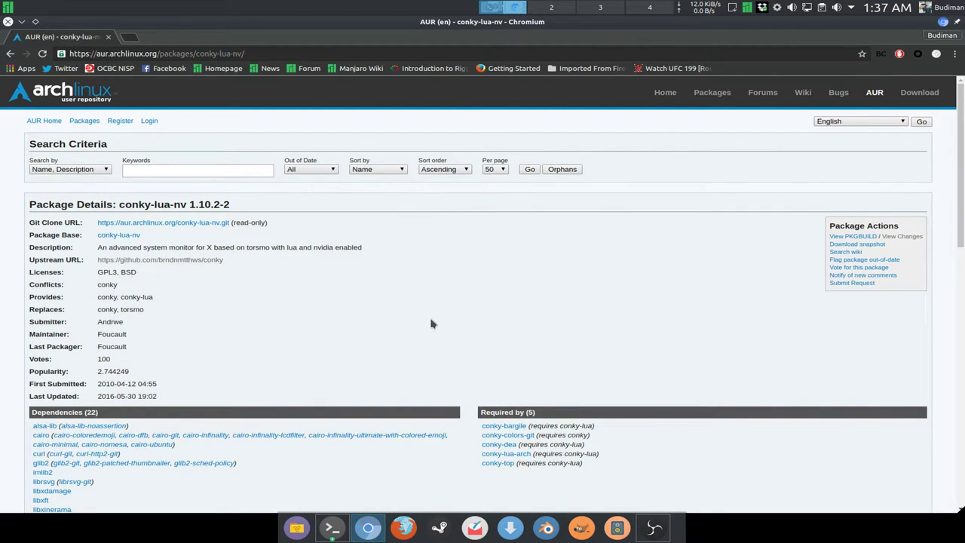
- Download the conky-lua-nv snapshot archive from Package Actions
scroll(down, 3)
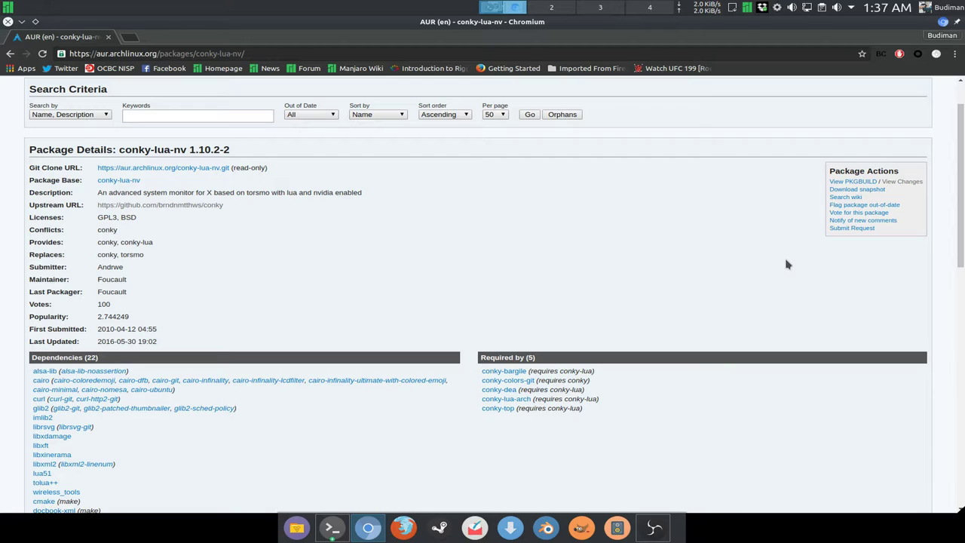
mouse_move(781, 267)
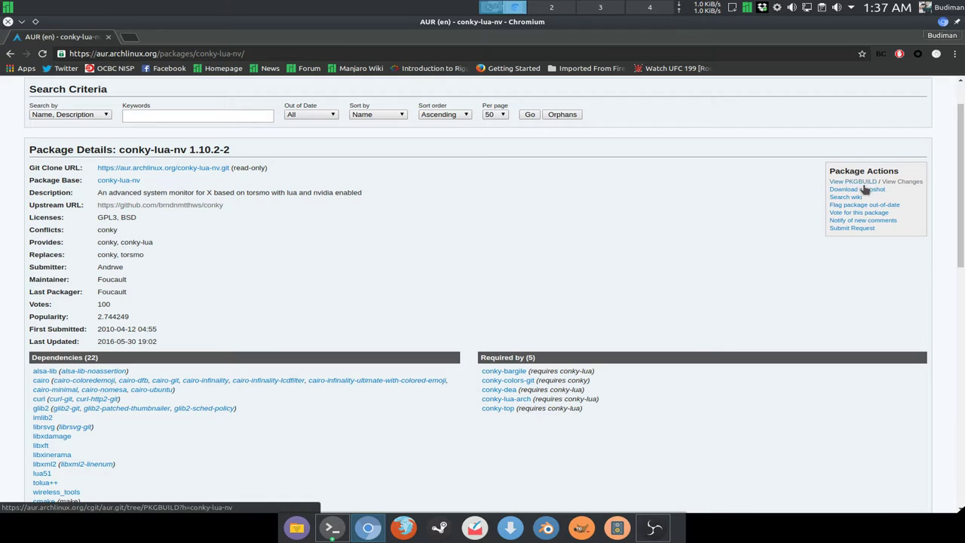
click(854, 181)
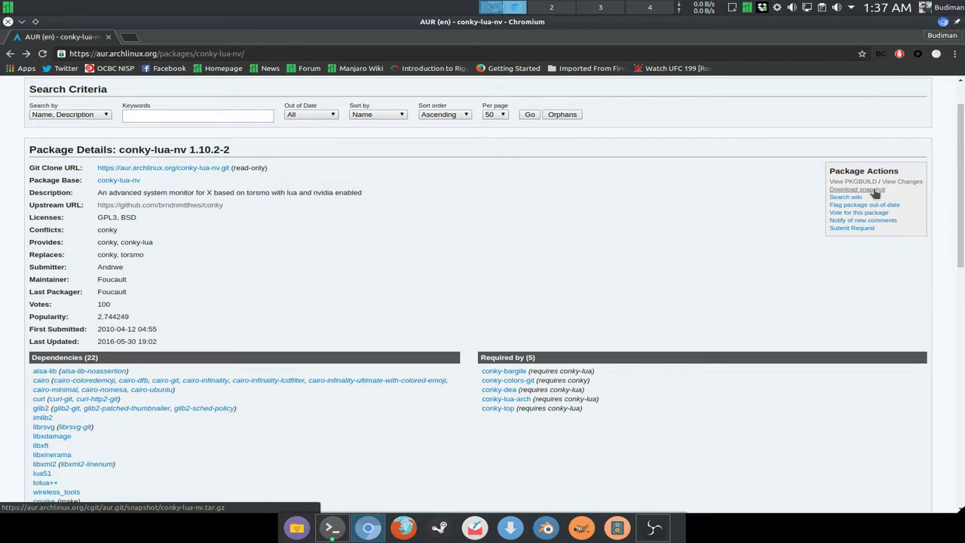
click(857, 188)
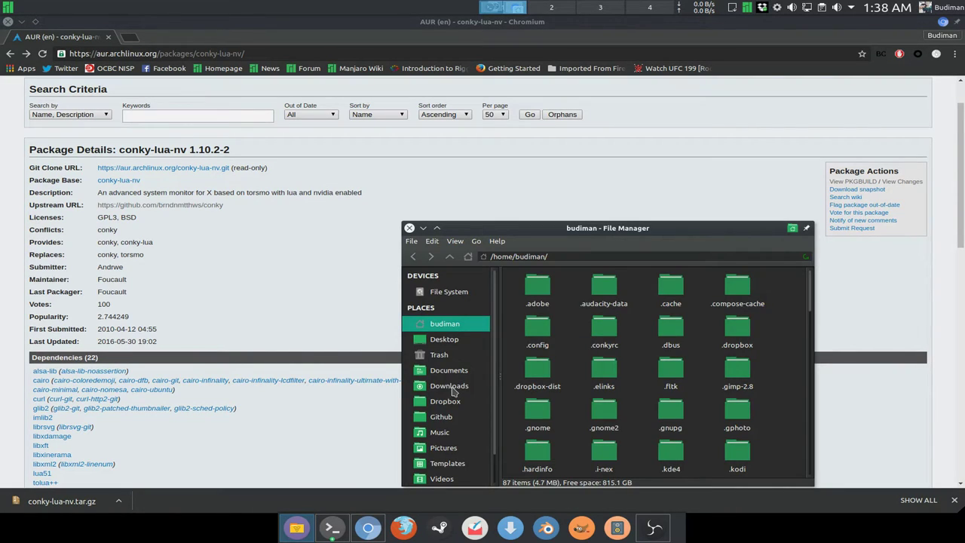
- Extract conky-lua-nv.tar.gz in Downloads and enter the resulting conky-lua-nv folder
click(449, 386)
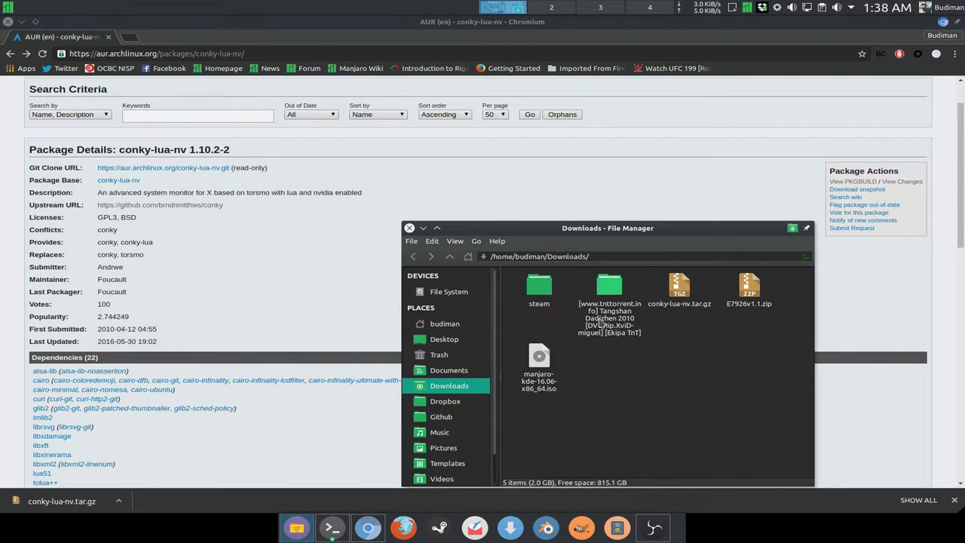
right_click(678, 289)
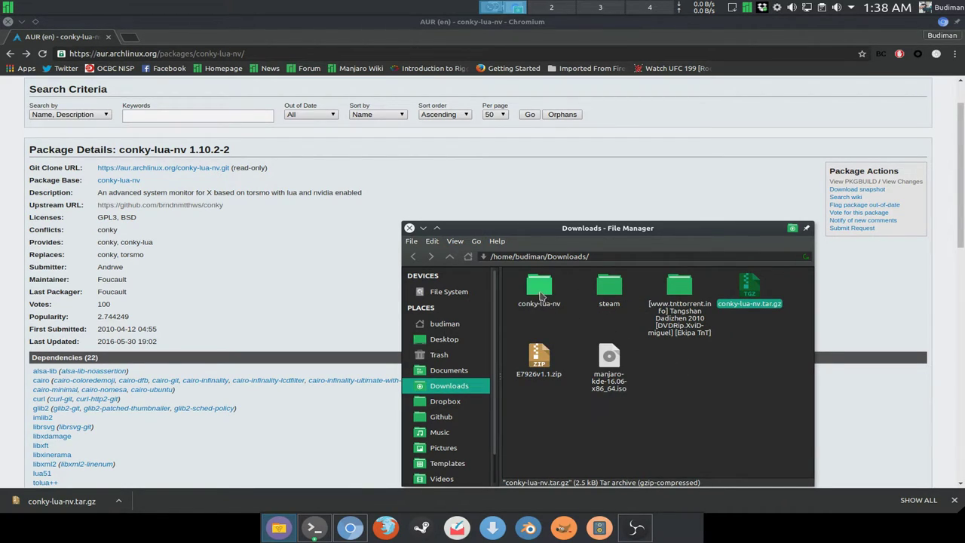
double_click(538, 287)
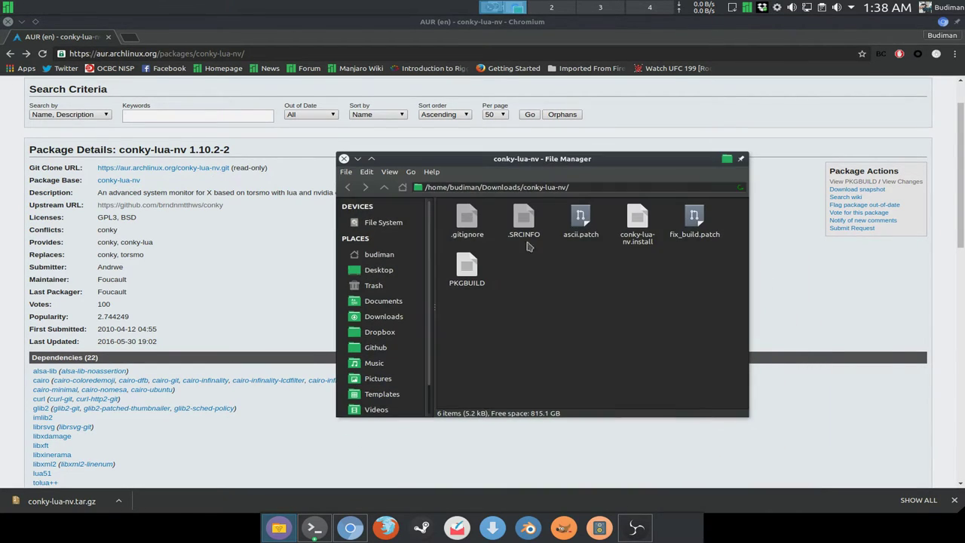
mouse_move(640, 293)
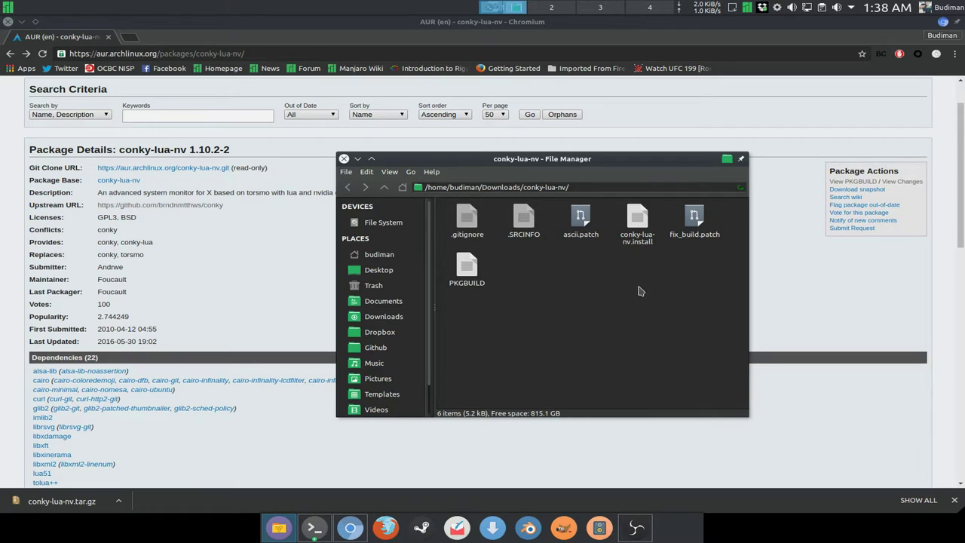
mouse_move(495, 260)
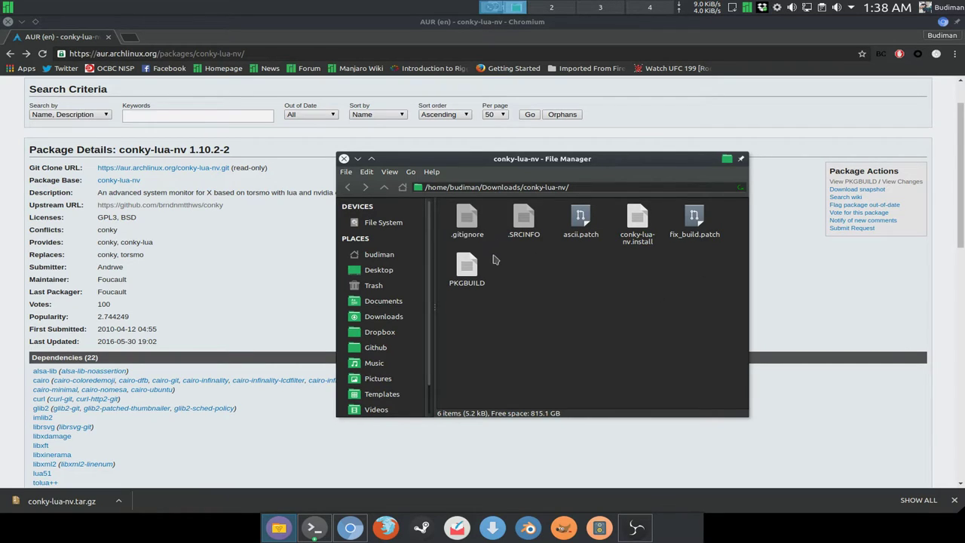
double_click(467, 271)
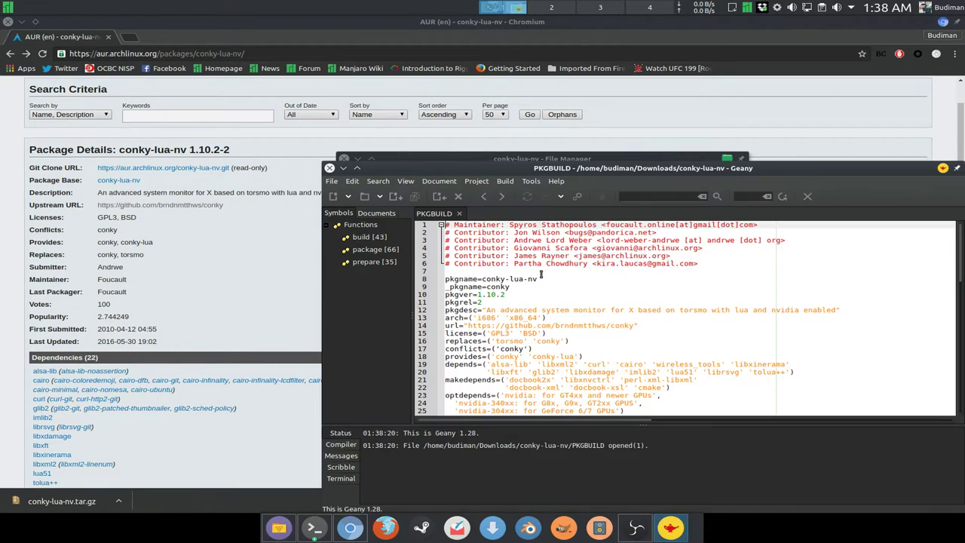
scroll(down, 3)
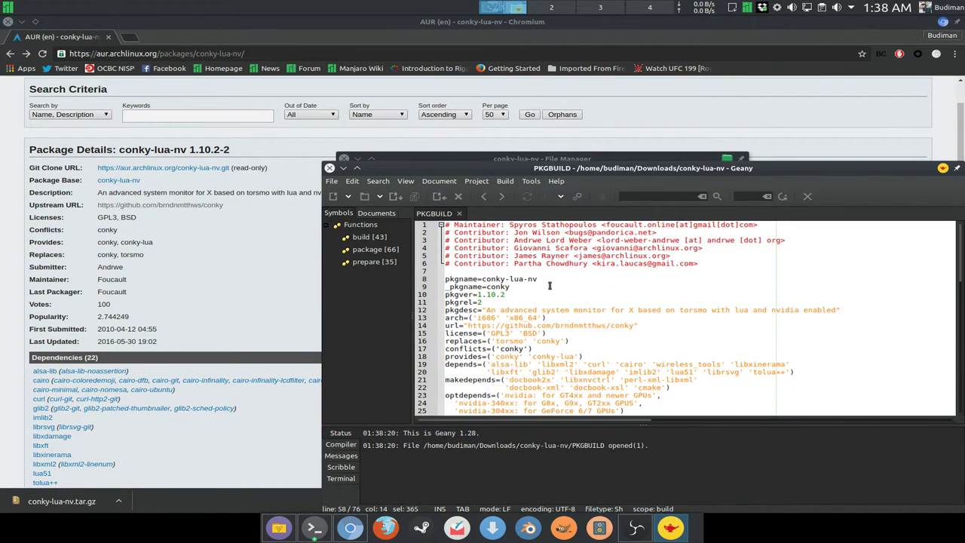
scroll(down, 3)
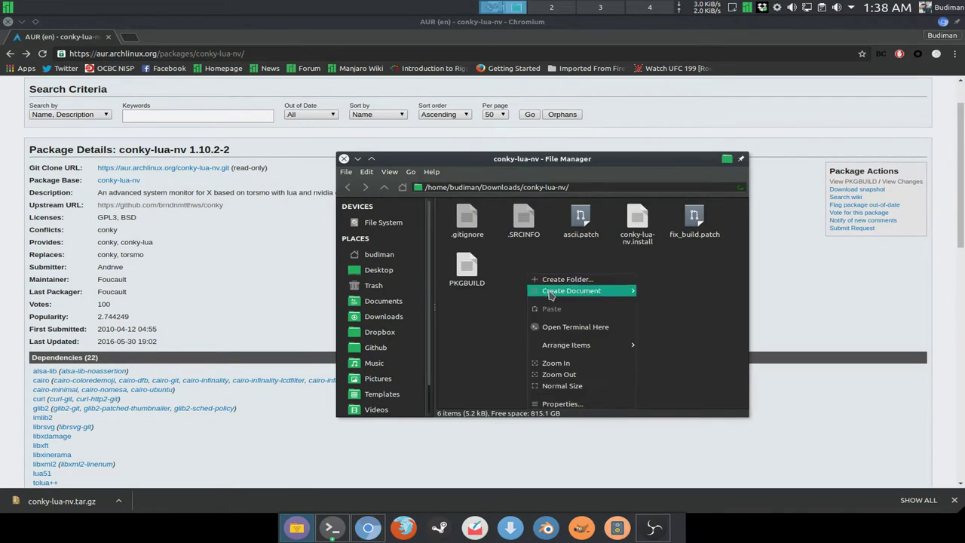
- Run makepkg -s from a terminal inside the conky-lua-nv folder to build with dependencies
click(576, 325)
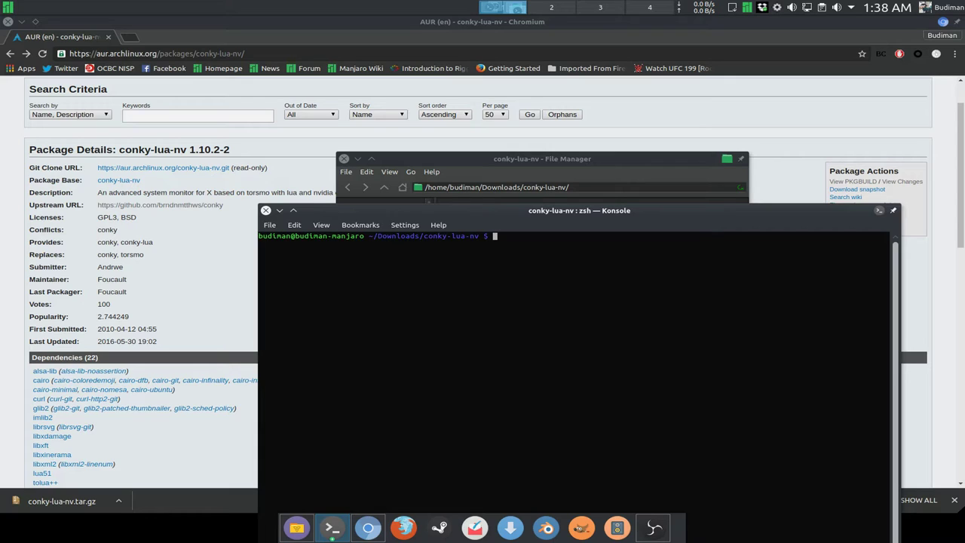
mouse_move(488, 217)
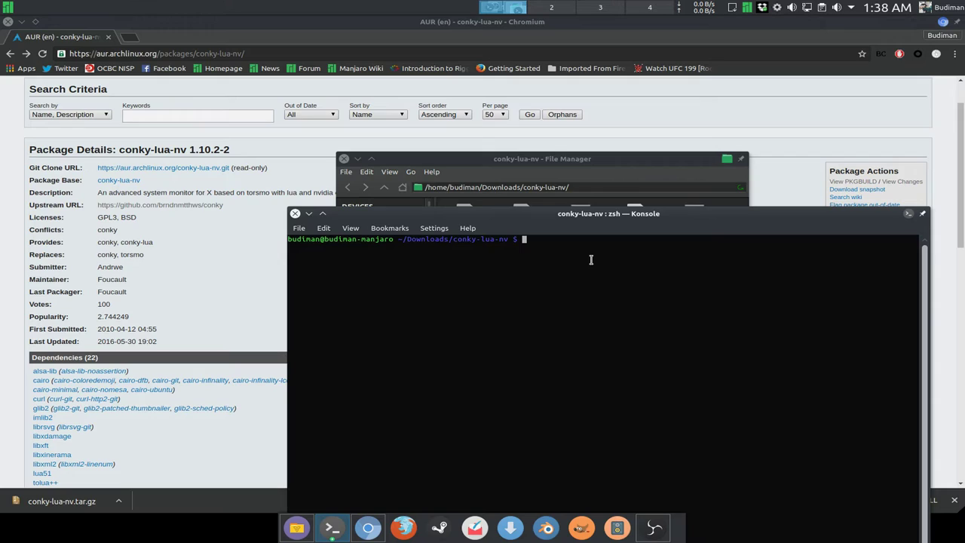
text(makepkg)
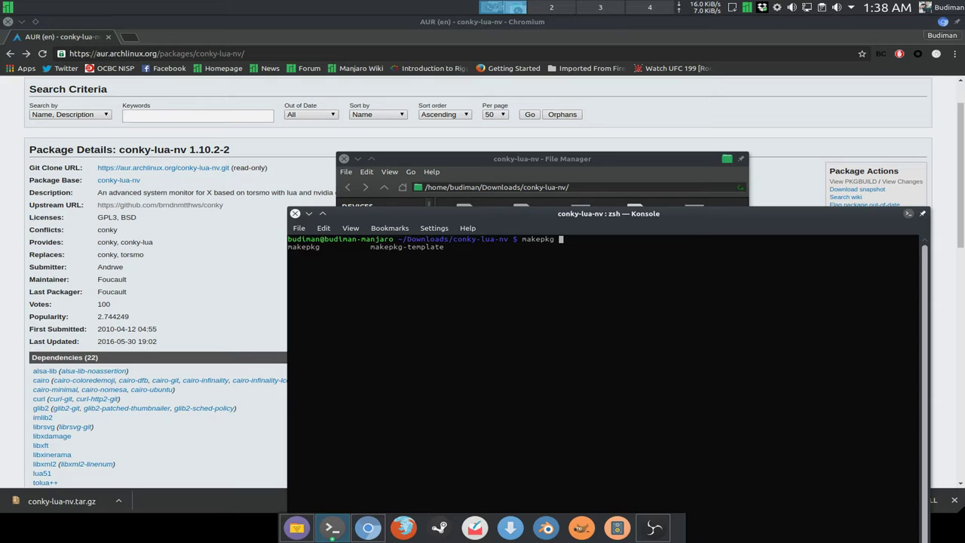
text(-s)
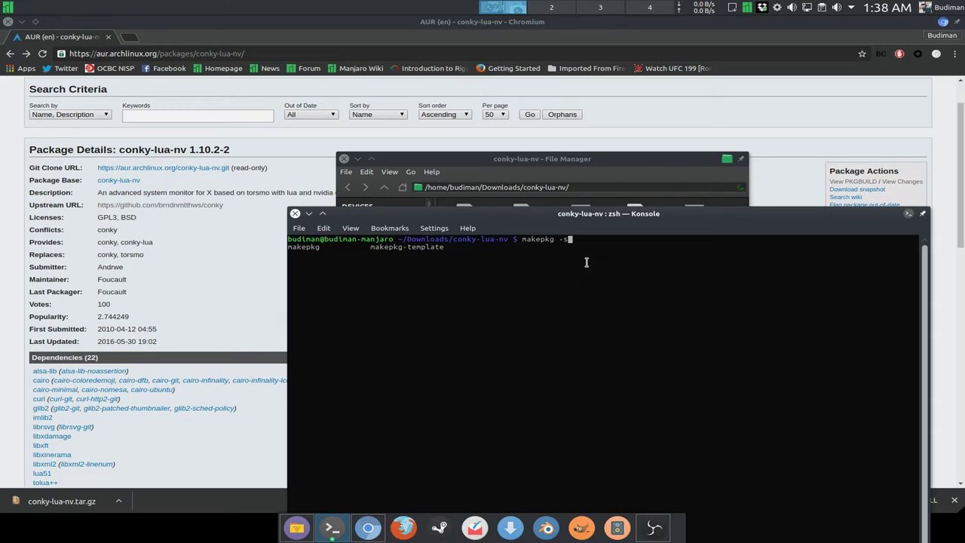
mouse_move(570, 265)
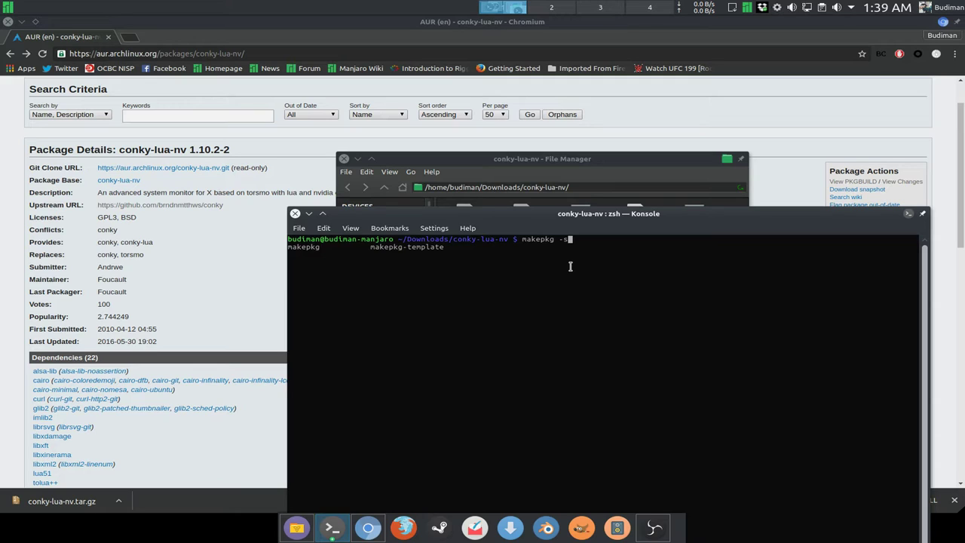
key(Return)
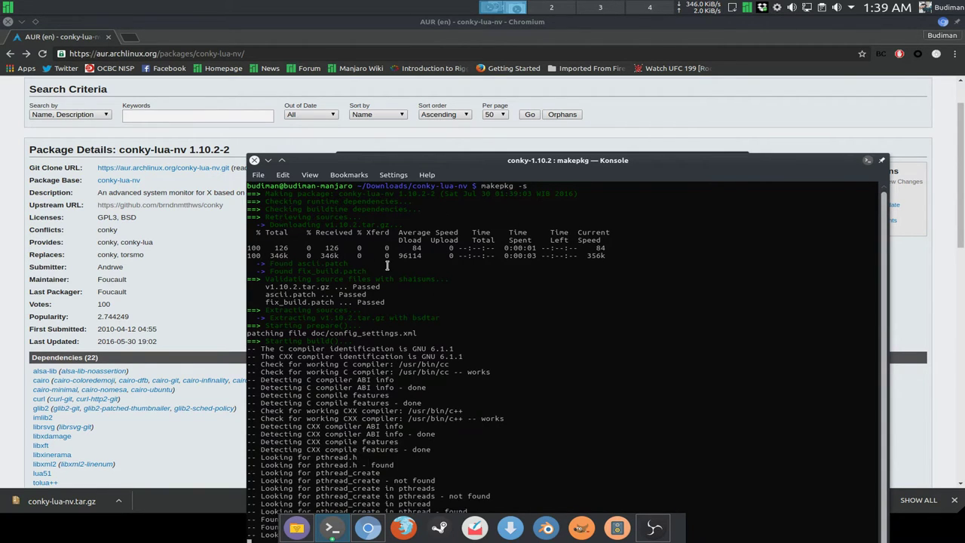
- Follow the build output to completion and return focus to the terminal
scroll(down, 3)
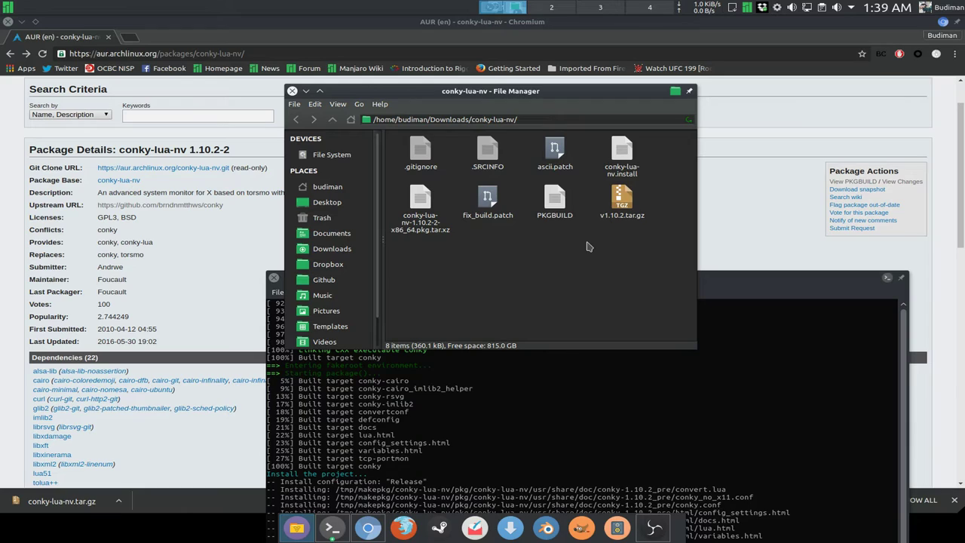
click(419, 203)
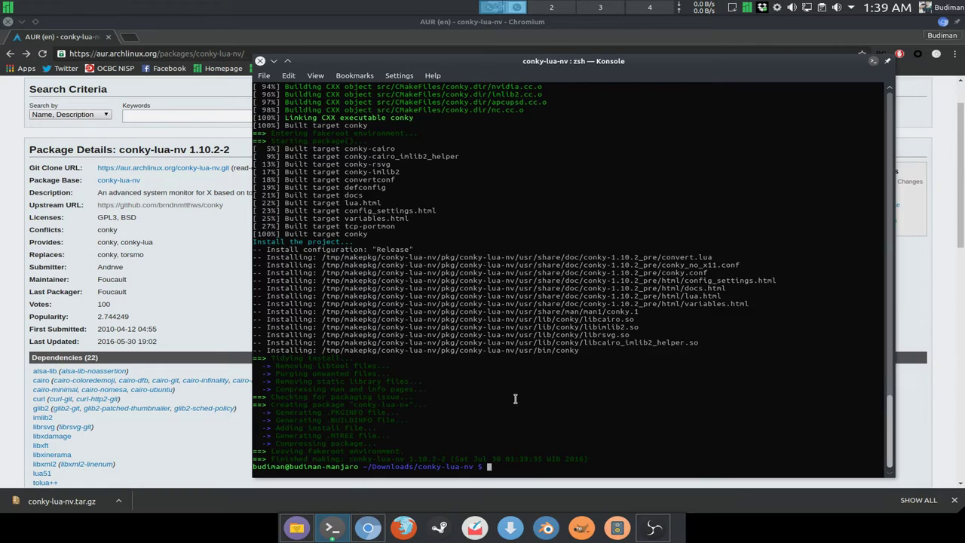
- Run sudo pacman -U on conky-lua-nv-1.10.2-2-x86_64.pkg.tar.xz and answer n at the confirmation
text(sudo pacman -U conky-lua-nv-1.10.2-2-x86_64.pkg.tar.xz)
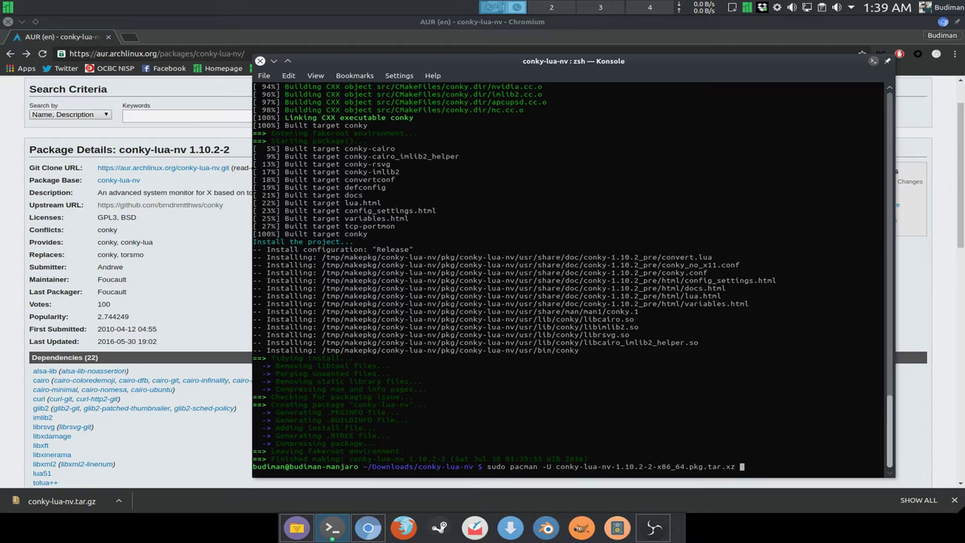
mouse_move(554, 465)
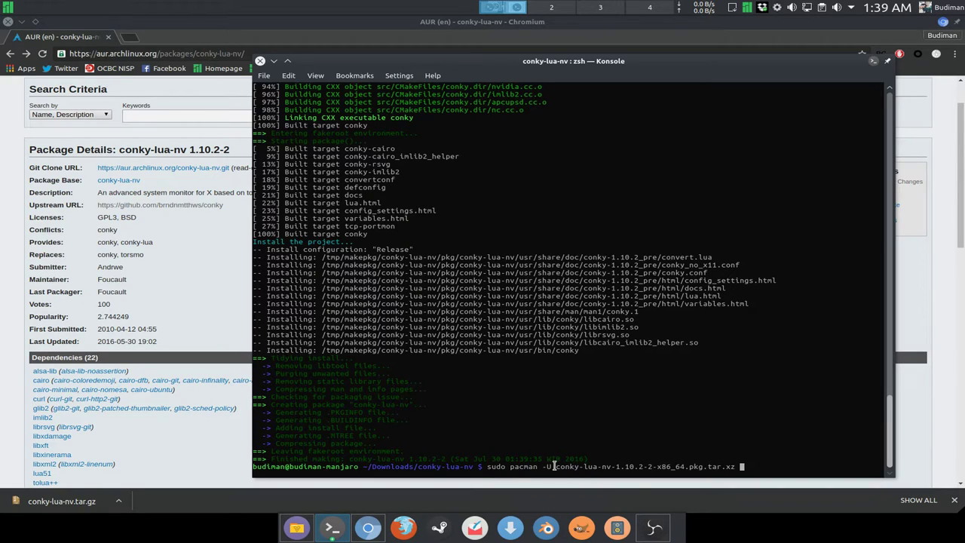
mouse_move(720, 443)
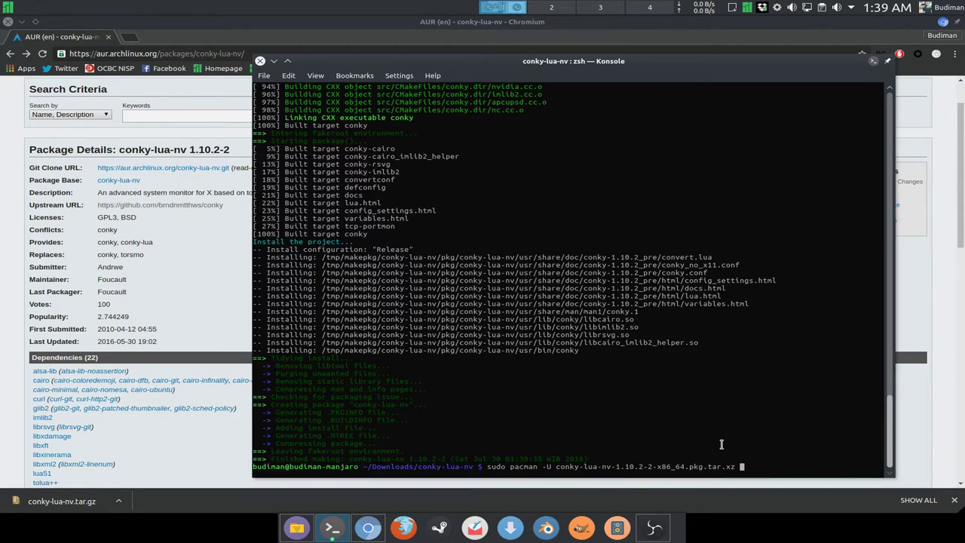
key(Return)
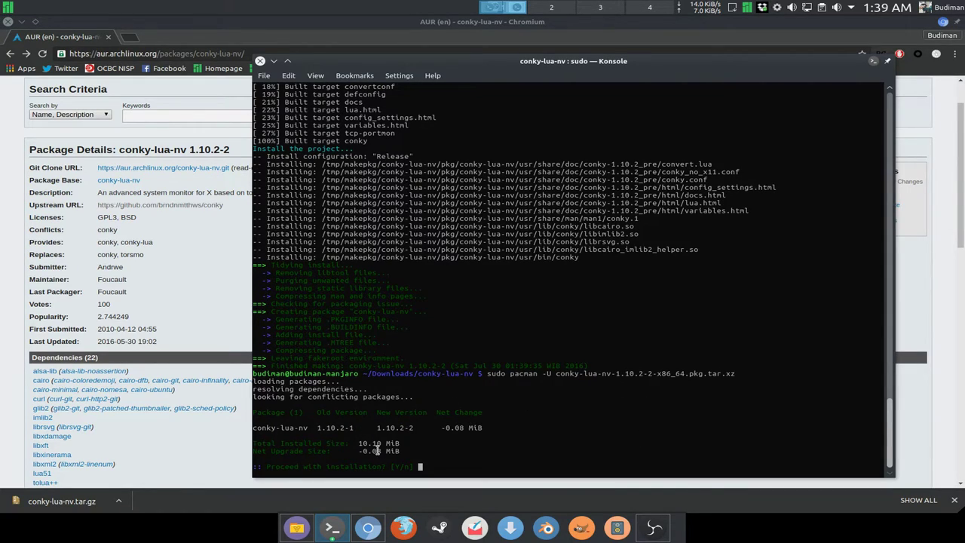
text(n)
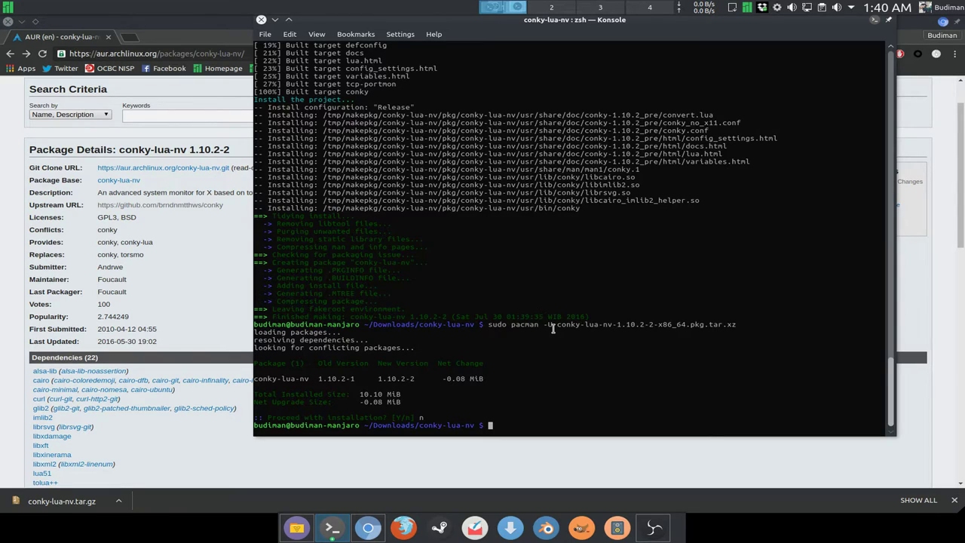
text(ma)
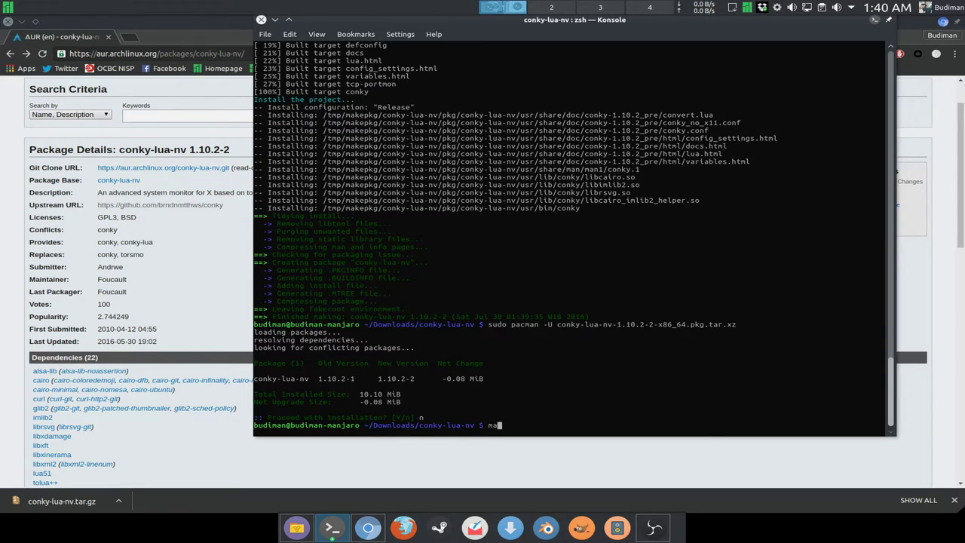
- Run makepkg -si, decline the reinstall, and begin an rm -r cleanup command
text(kepkg)
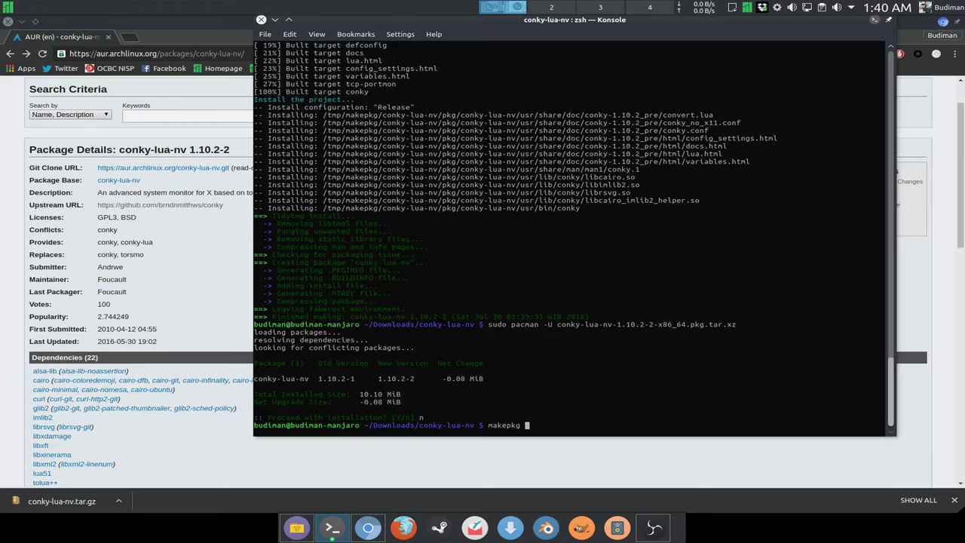
text(-si)
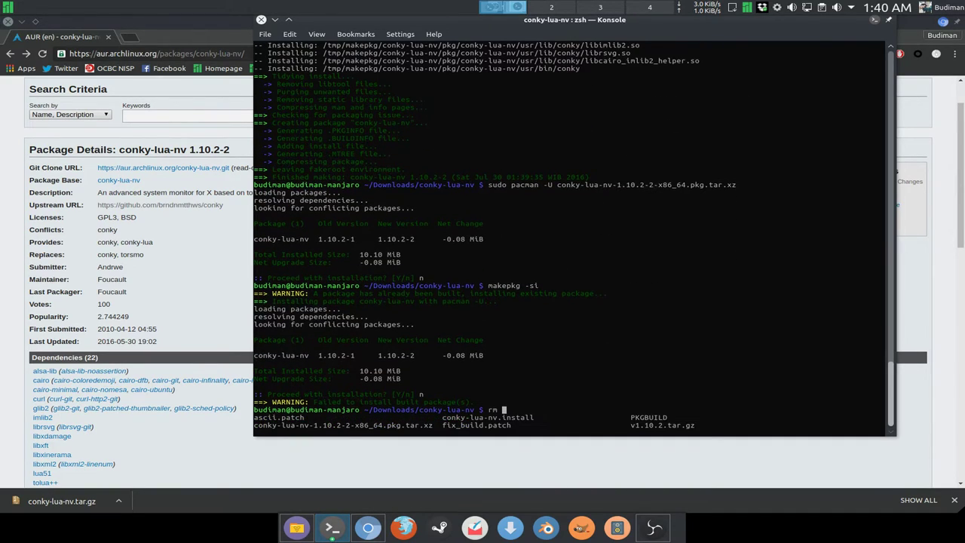
text(-r conky-lua-nv.install)
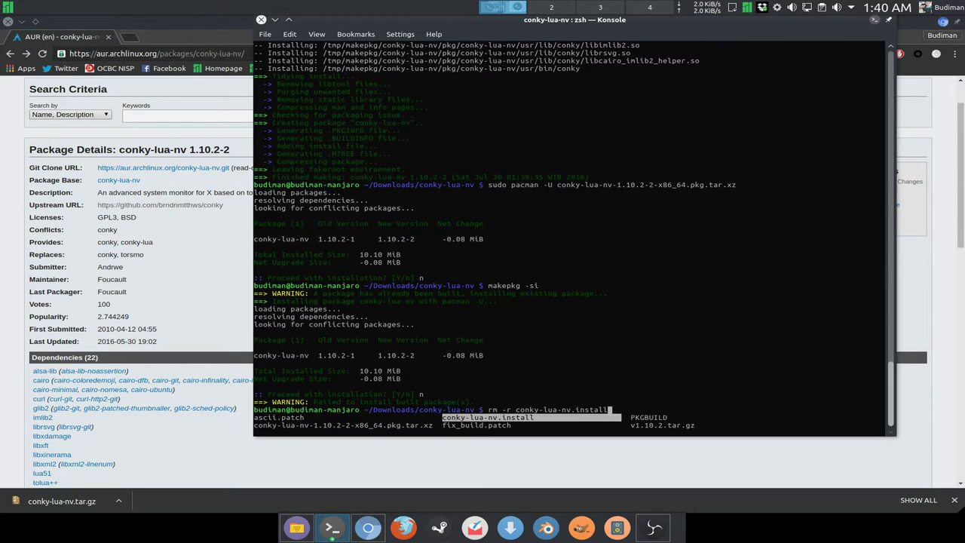
- Remove the temporary build directory with rm -r /tmp/makepkg/conky-lua-nv/
key(Tab)
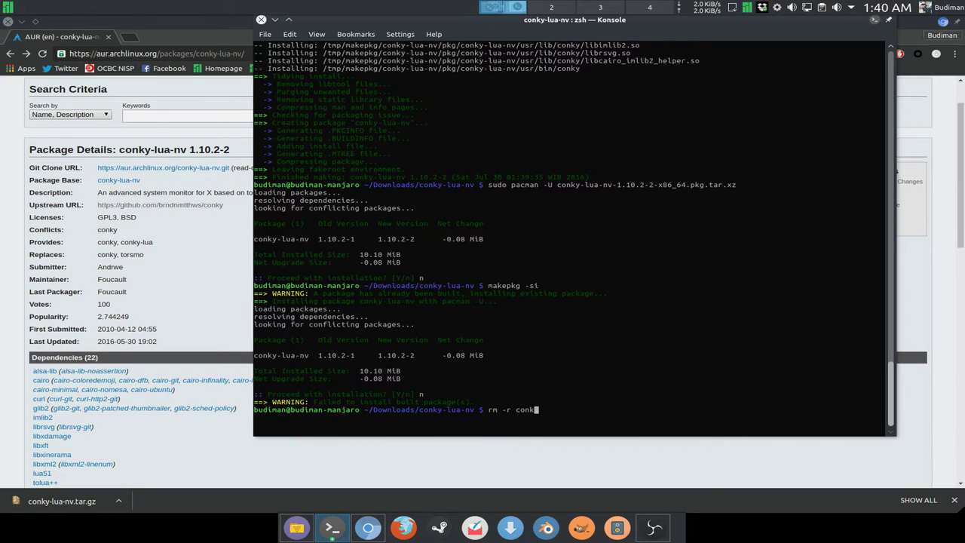
text(/tmp)
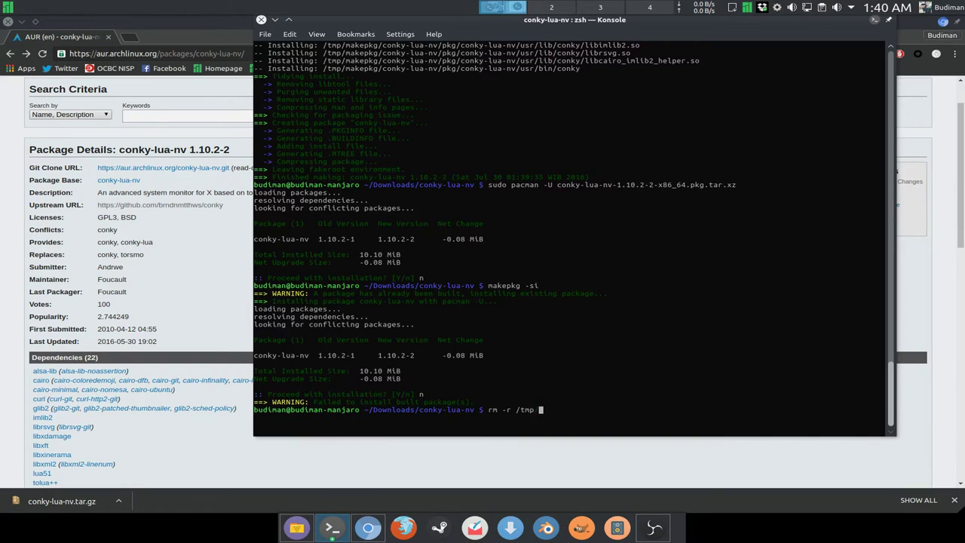
text(makepkg/conky-lua-nv/)
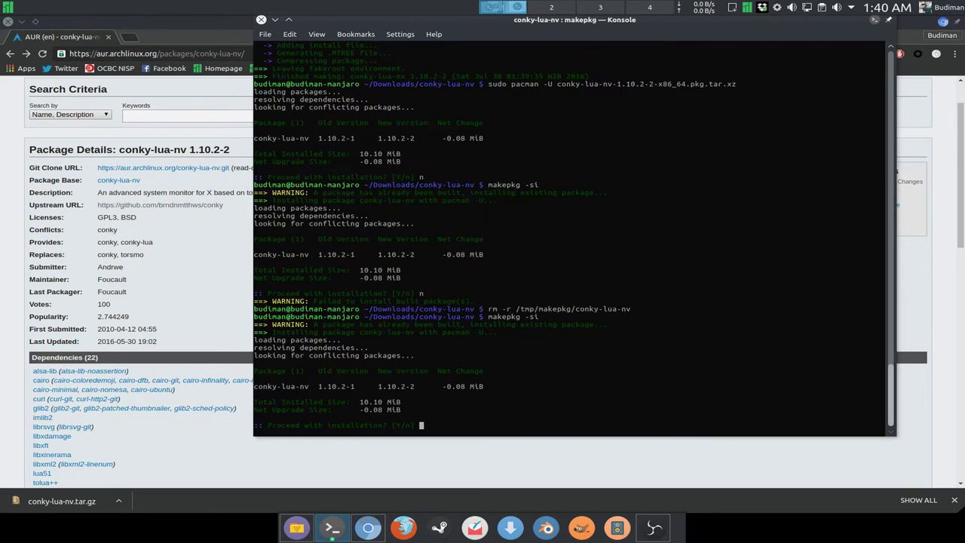
mouse_move(630, 289)
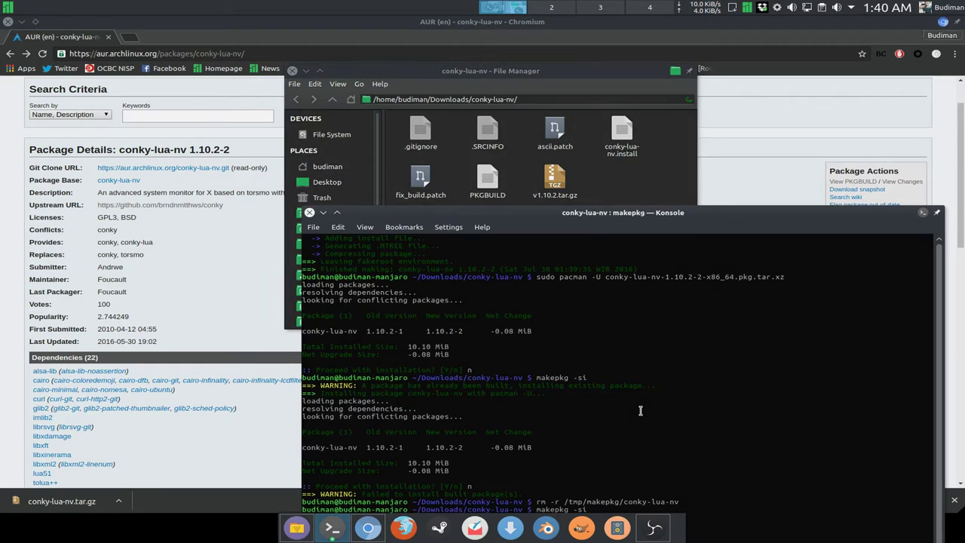
mouse_move(642, 413)
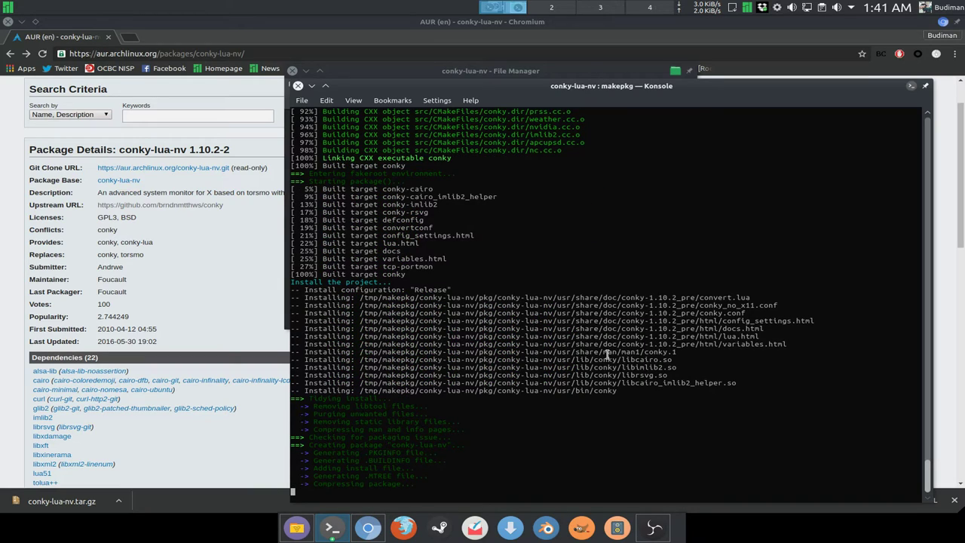
mouse_move(618, 354)
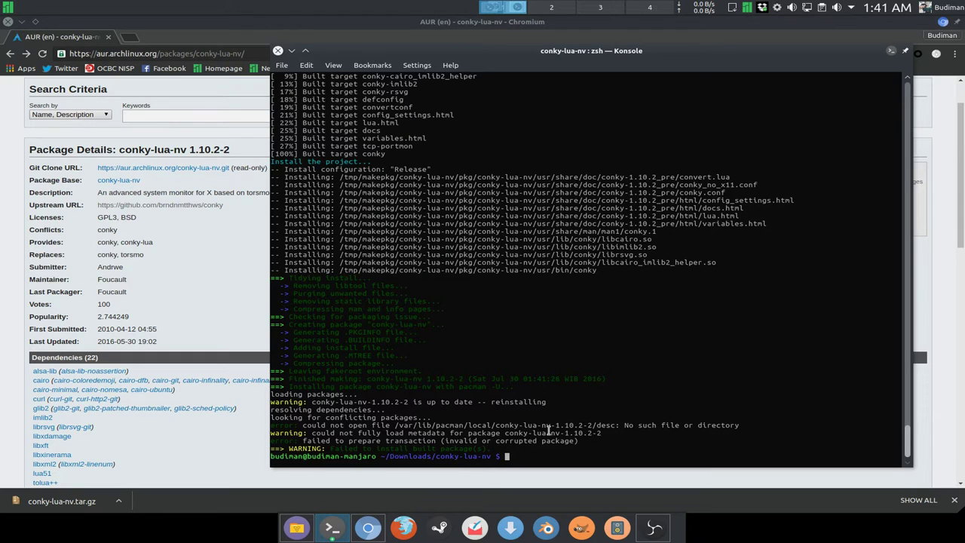
mouse_move(533, 443)
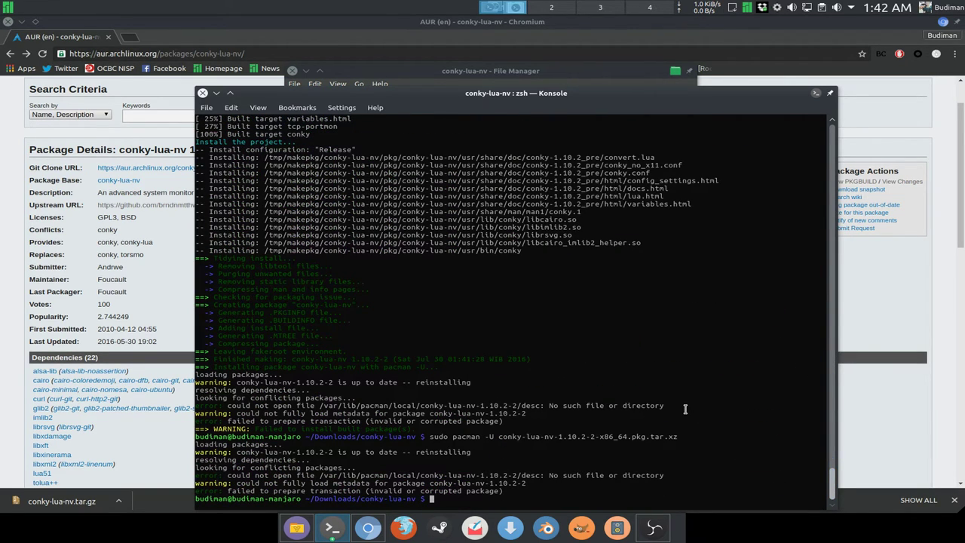
- Run sudo pacman -Rs conky-lua-nv and confirm removing the broken package
text(sudo pacman)
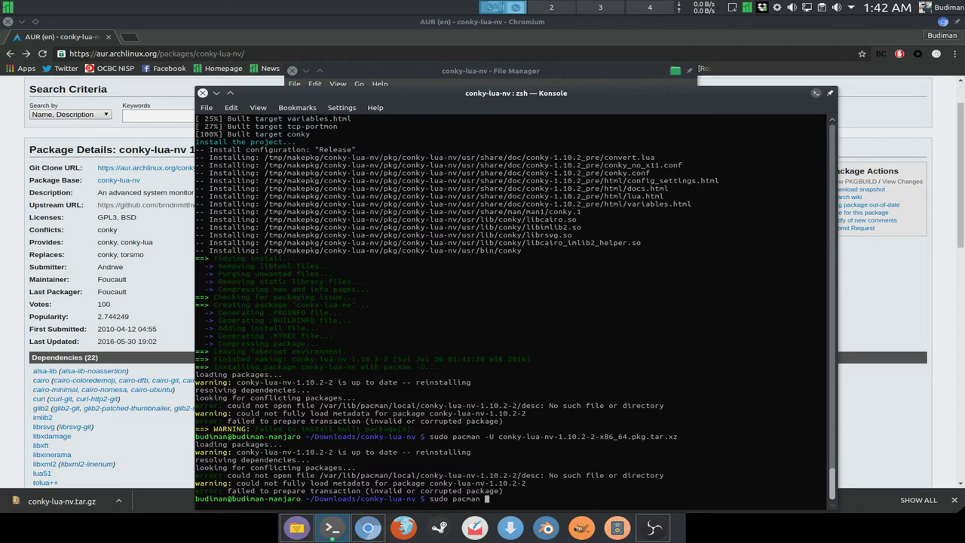
text(-Rs)
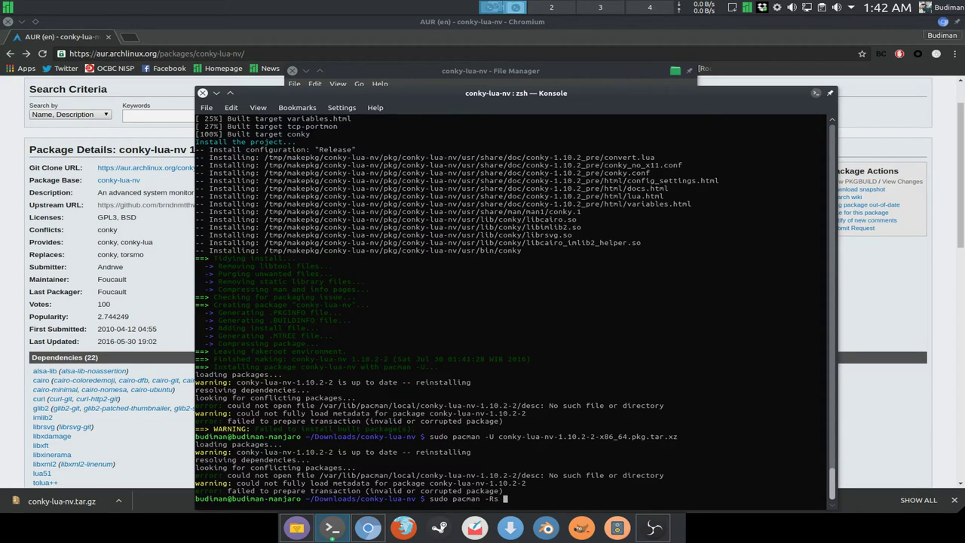
text(conky-lua-nv)
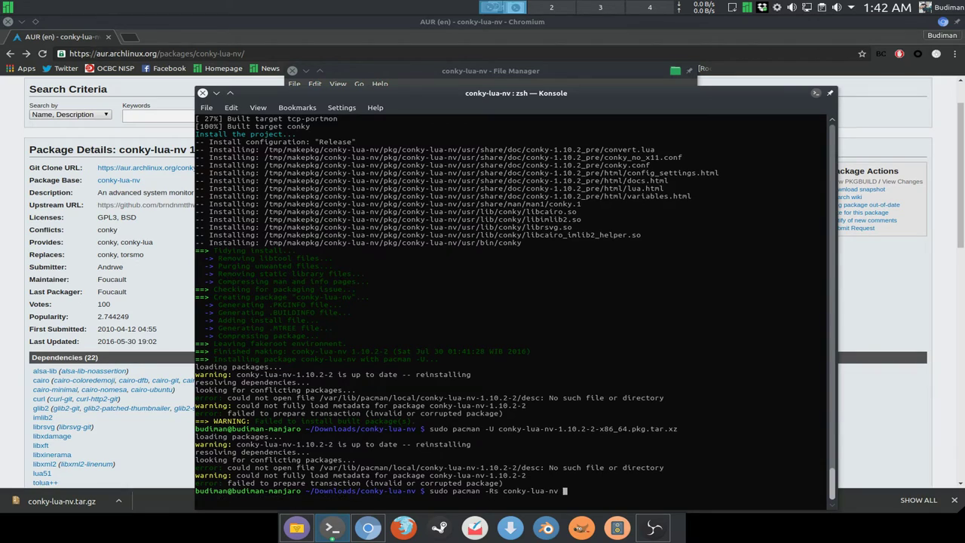
key(Return)
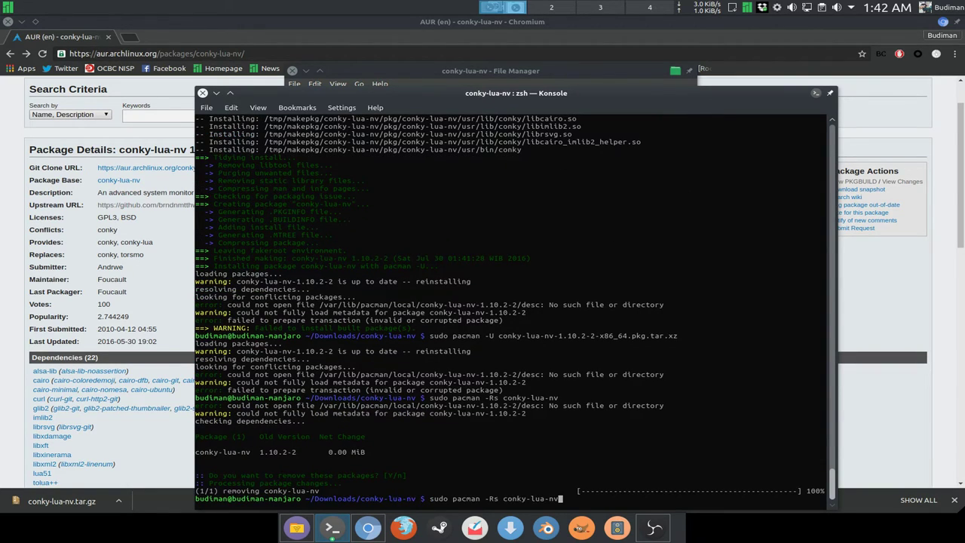
key(Return)
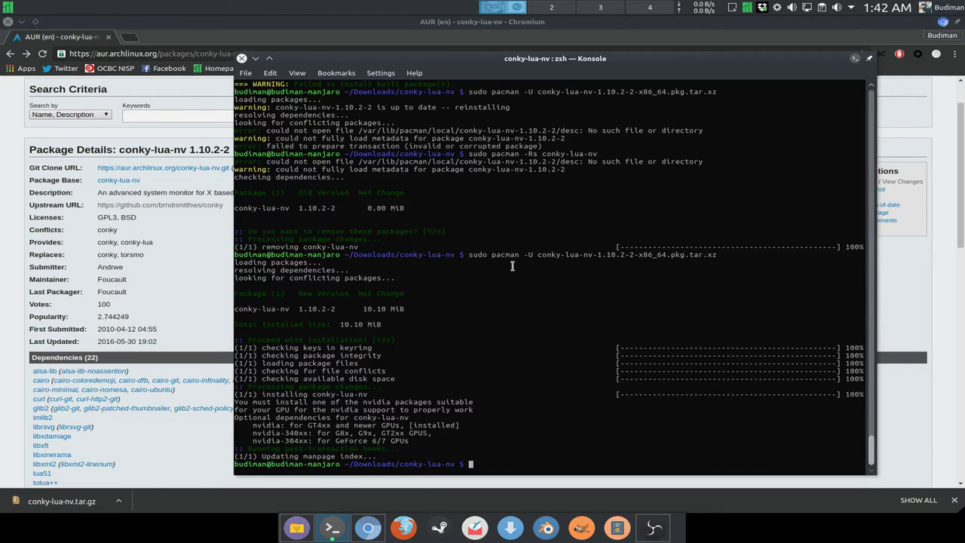
mouse_move(557, 315)
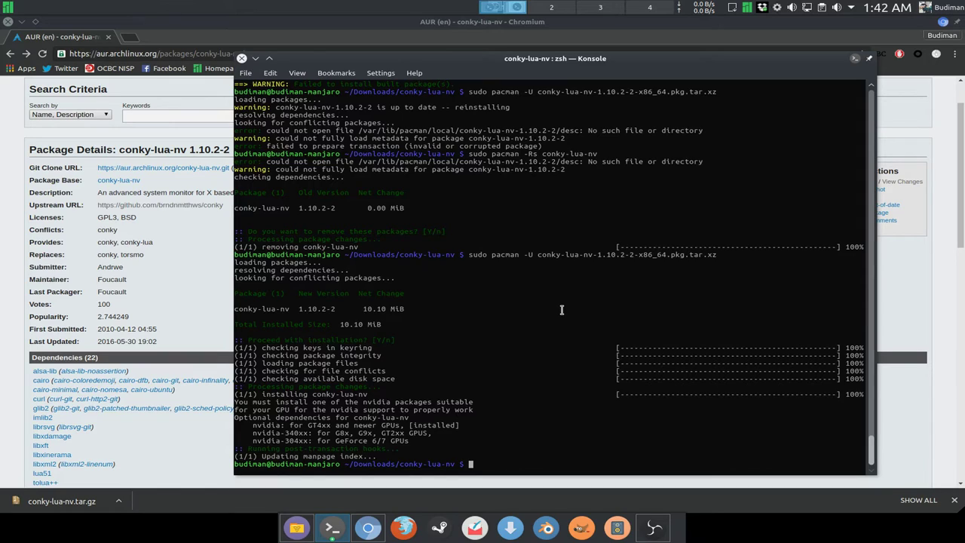
- Run makepkg -sic, which reuses the built package, and decline reinstalling it
text(sudo pacman -Rs conky-lua-nv)
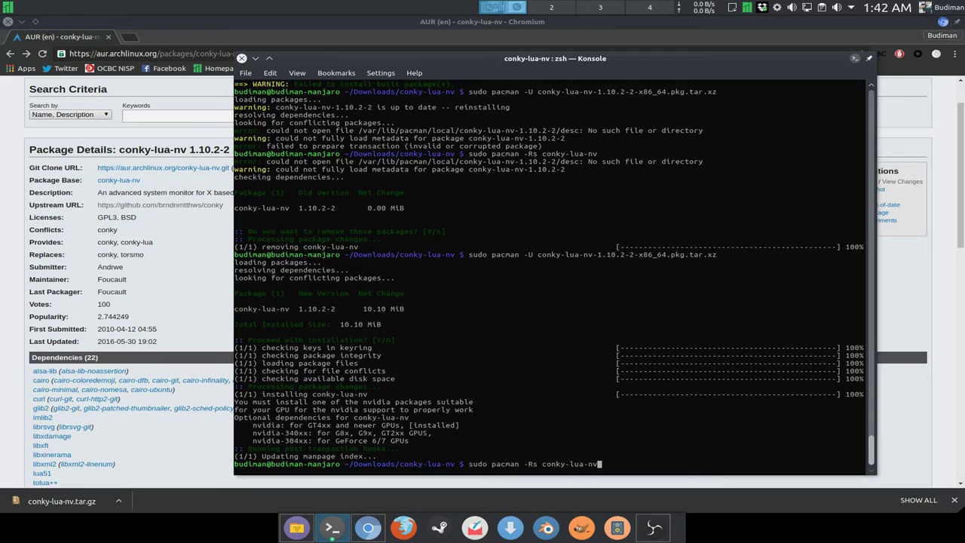
text(makepkg -si)
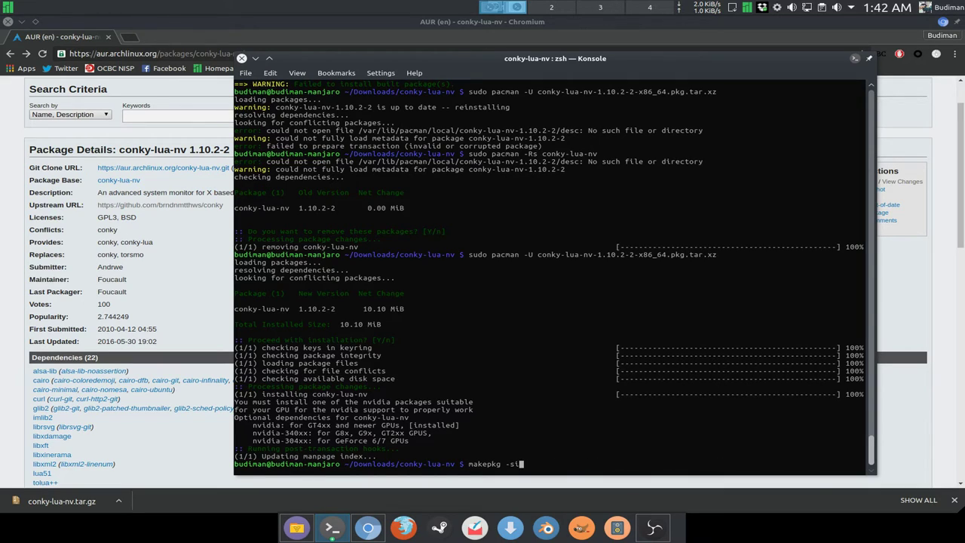
text(ic)
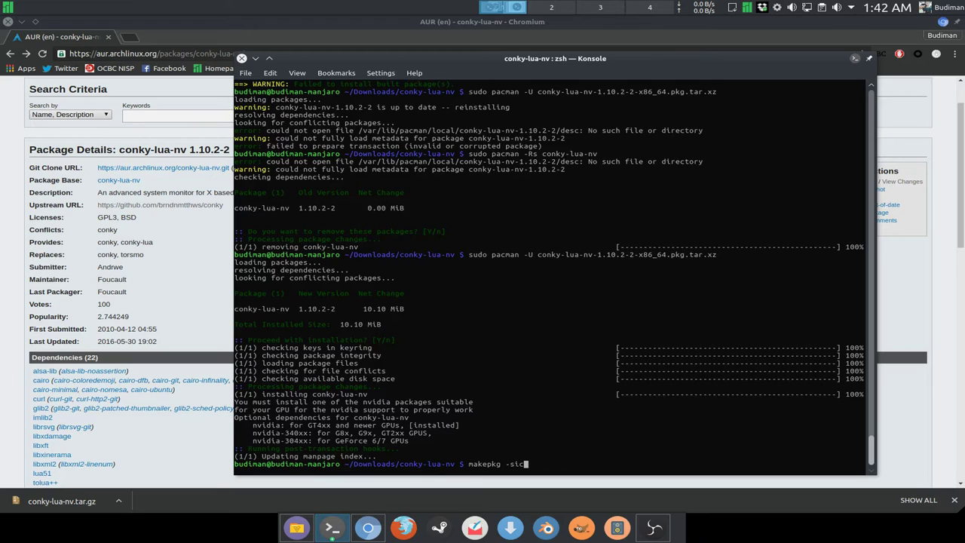
key(Return)
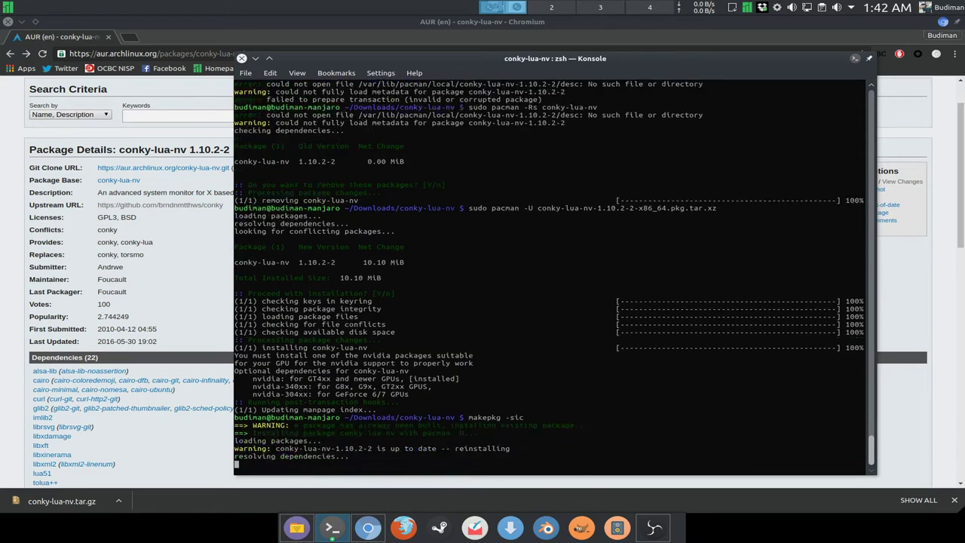
key(Return)
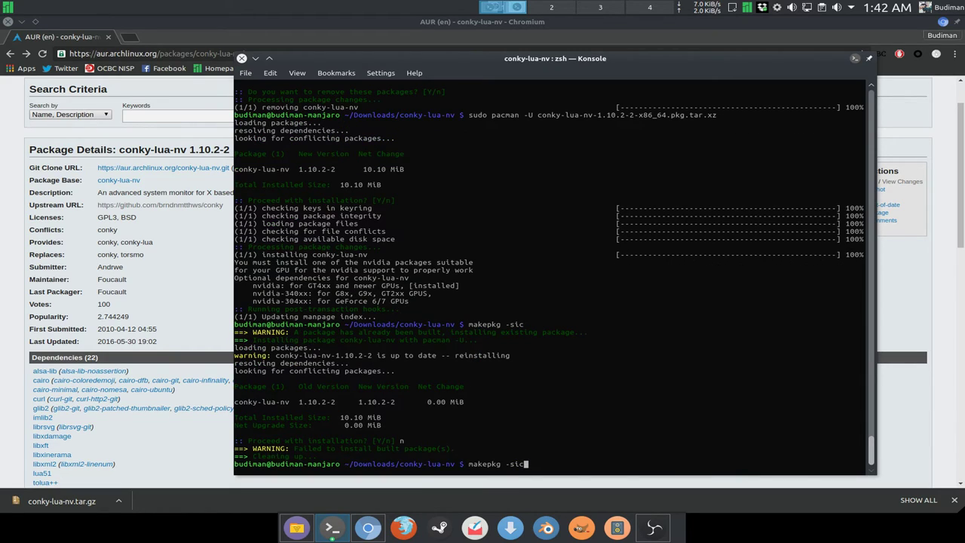
- Run makepkg -sicC with extra cleanup and again decline the reinstall
text(C)
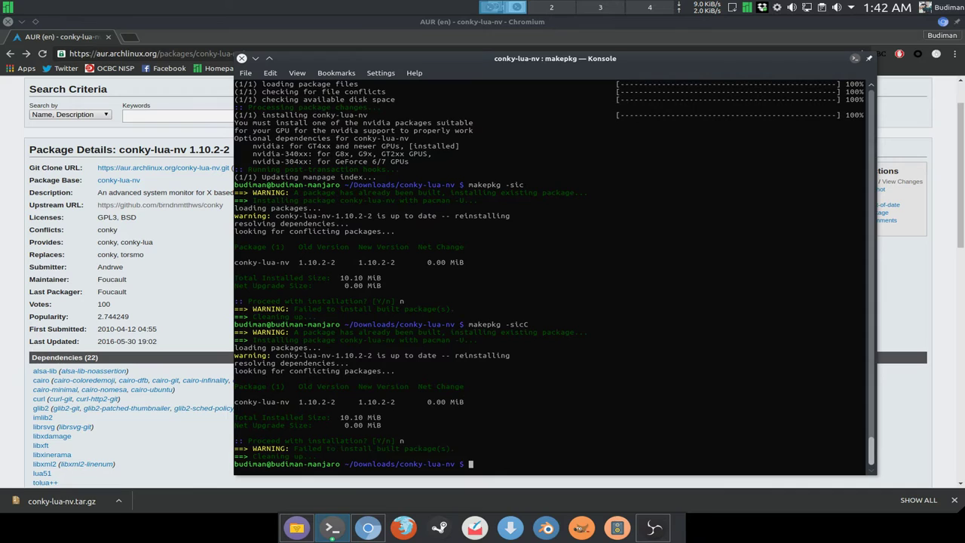
text(sudo pacman -U conky-lua-nv-1.10.2-2-x86_64.pkg.tar.xz)
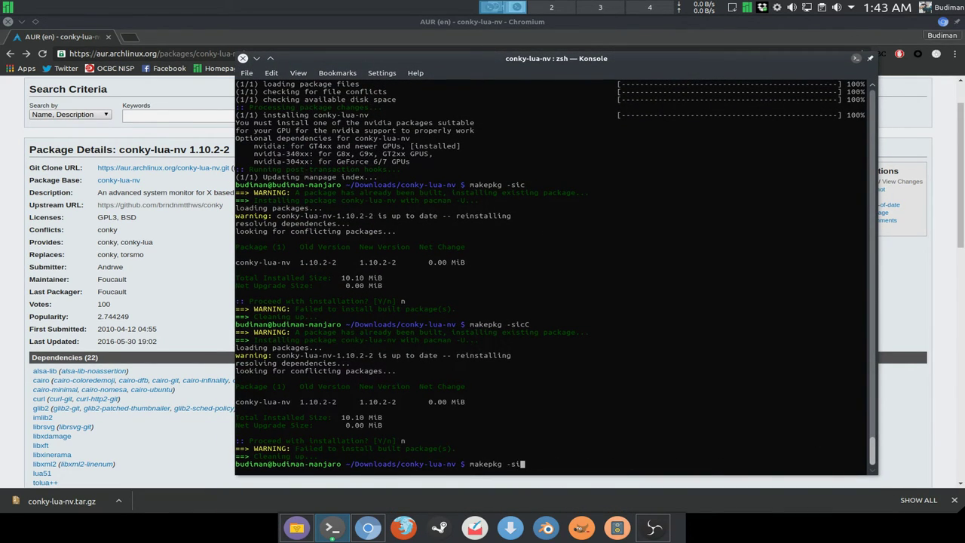
- Run makepkg -sicCf to force a full rebuild and answer n at the install prompt
text(cC)
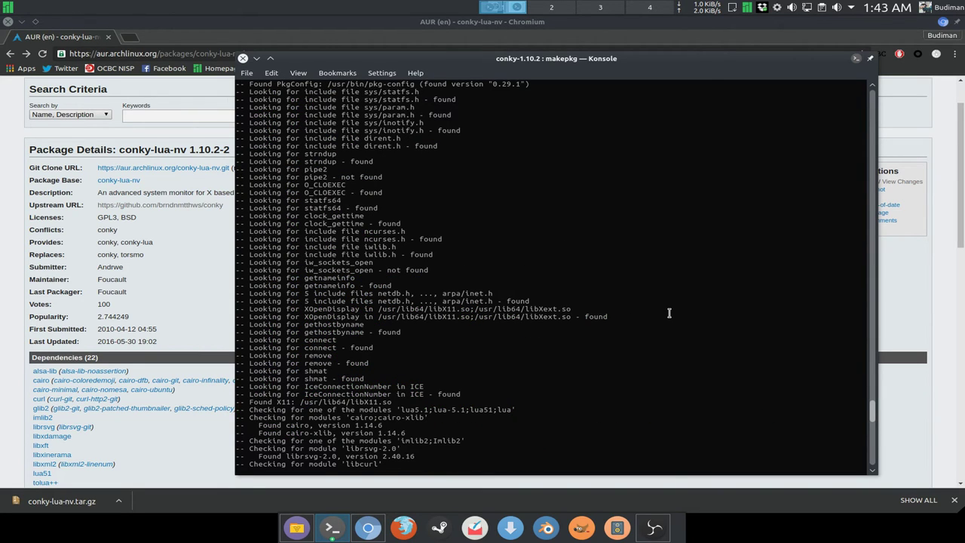
scroll(down, 3)
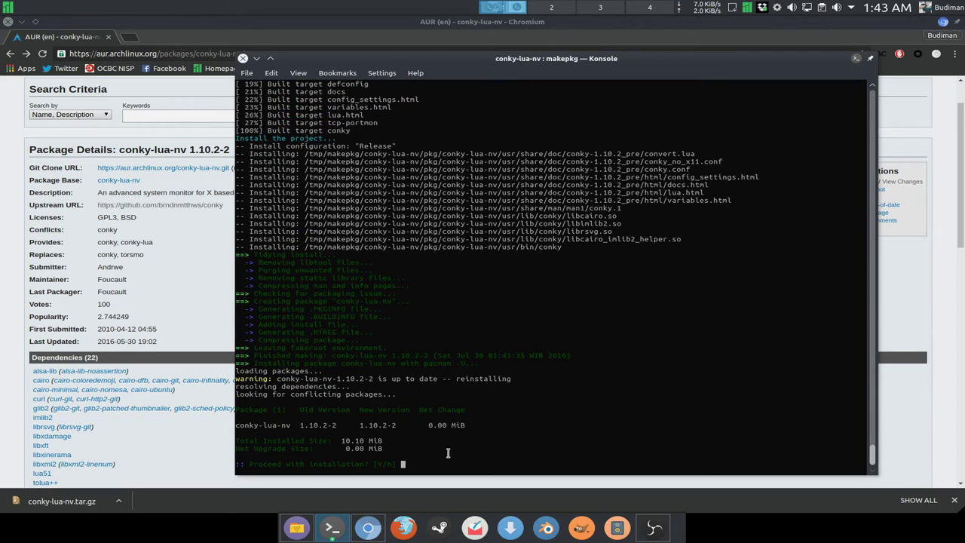
mouse_move(482, 459)
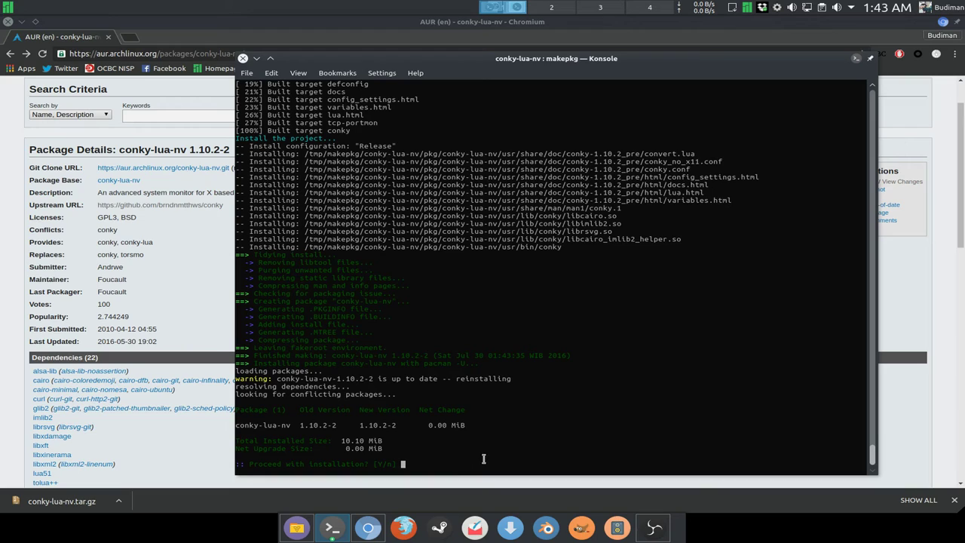
text(n)
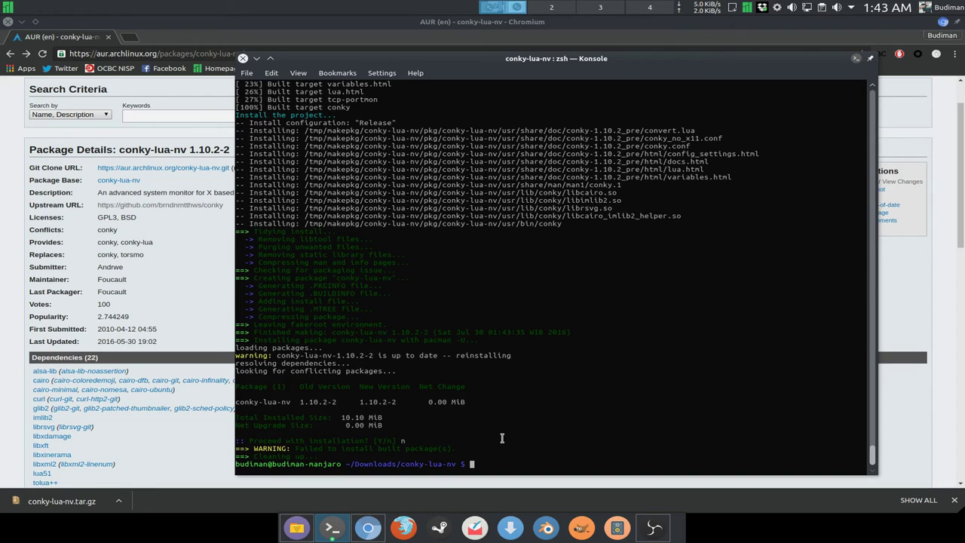
- Rerun makepkg -sicCf, decline installation with n, then start the man command
text(makepkg -sicCf)
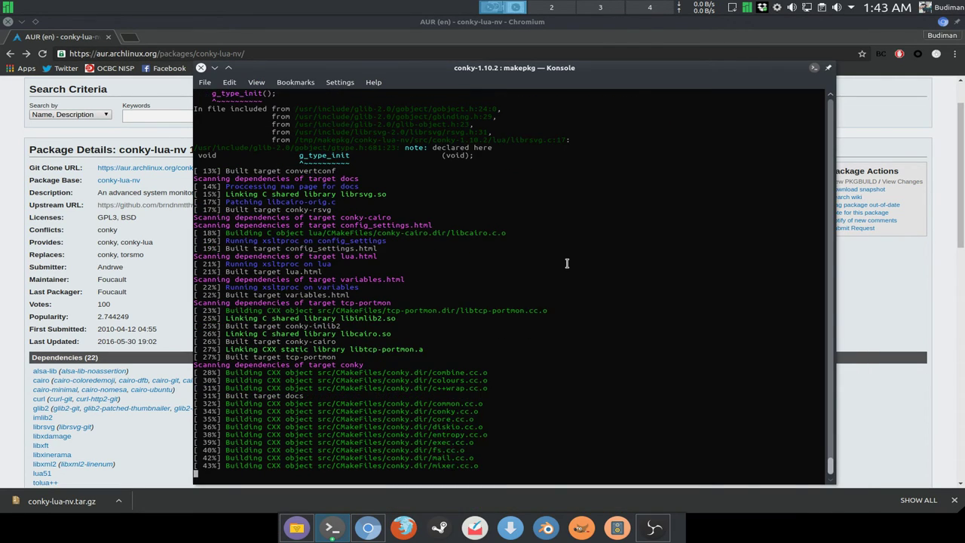
scroll(down, 3)
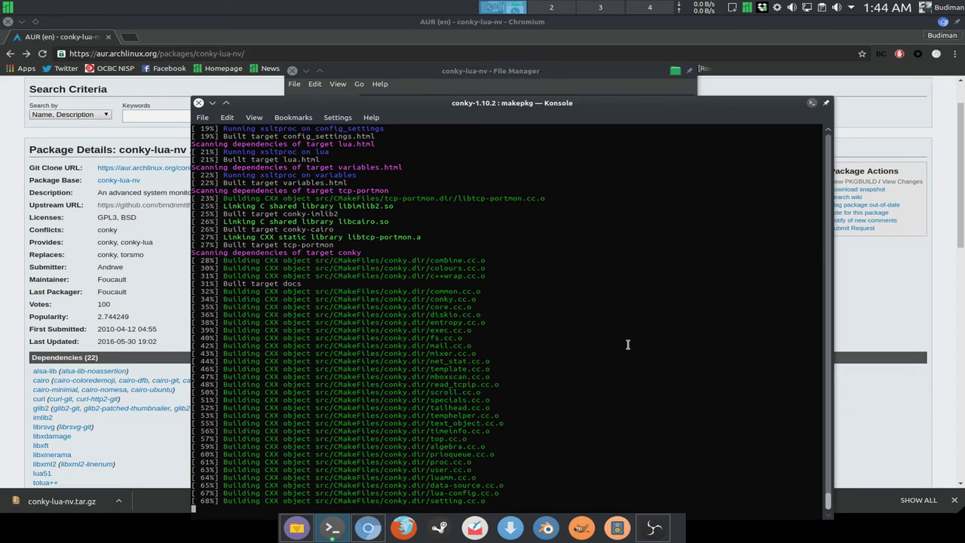
click(490, 71)
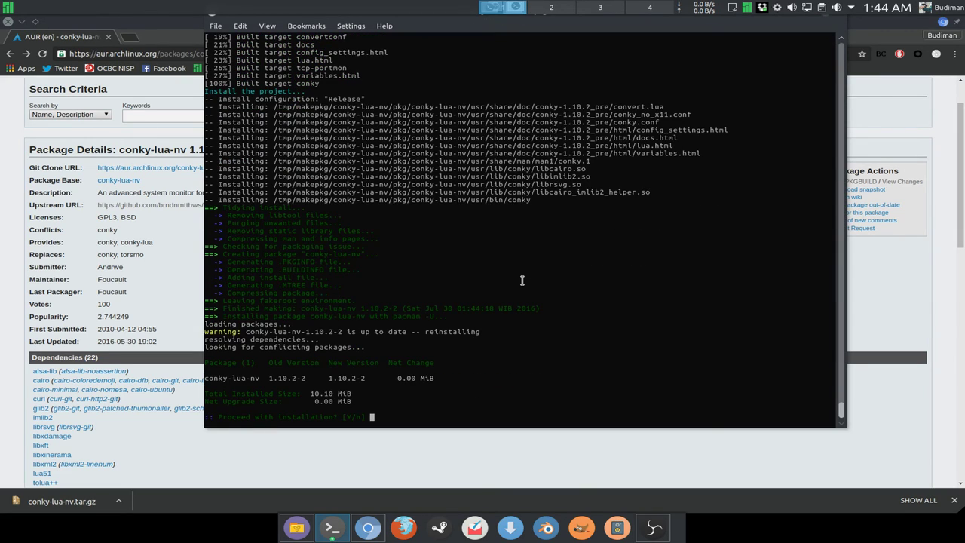
text(n)
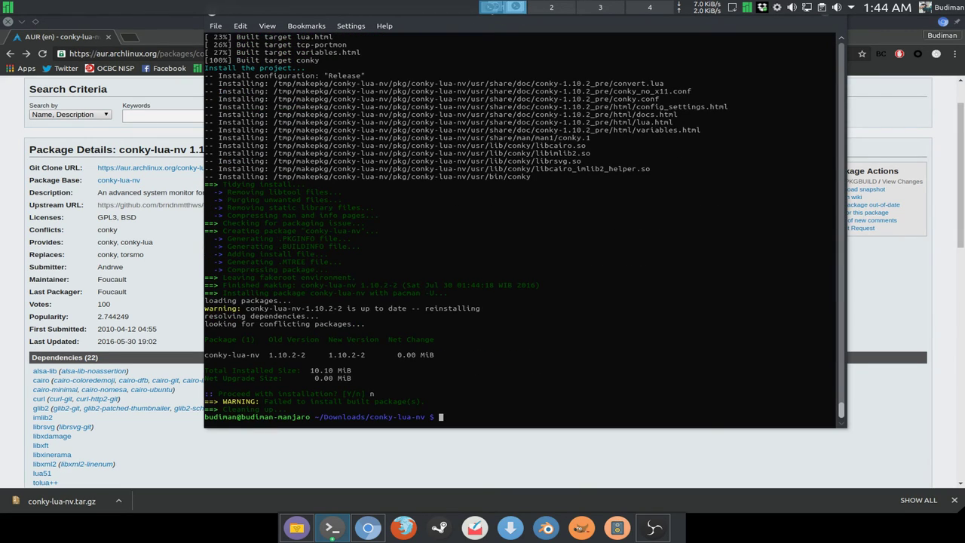
text(man)
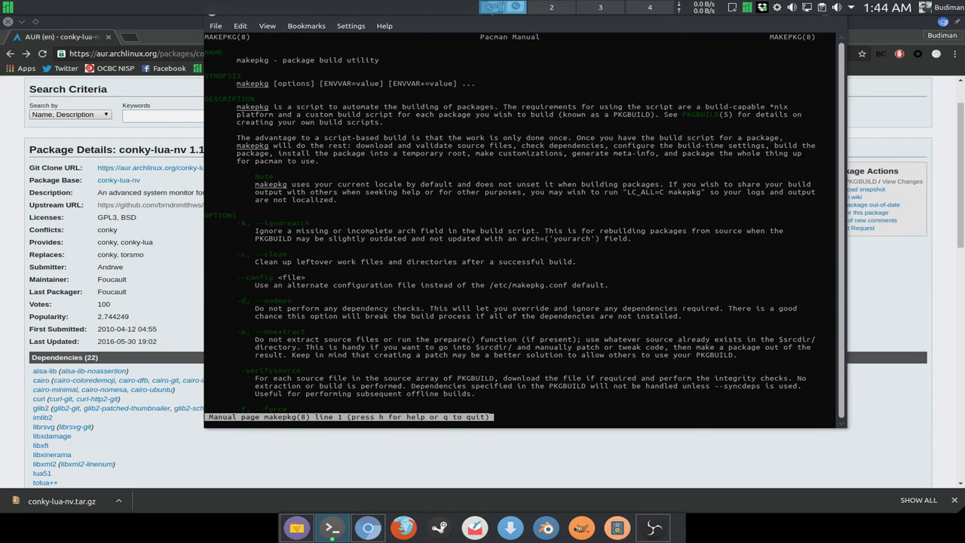
scroll(down, 3)
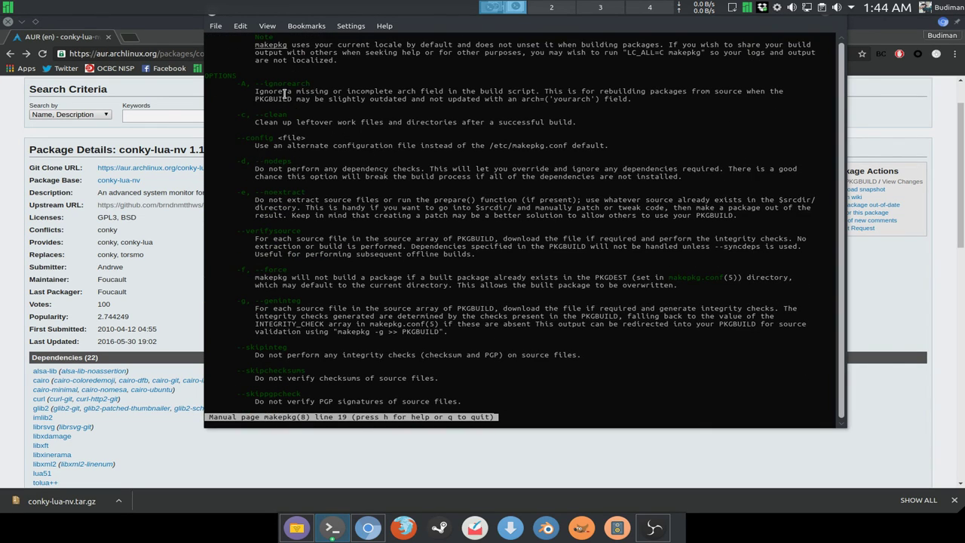
scroll(down, 3)
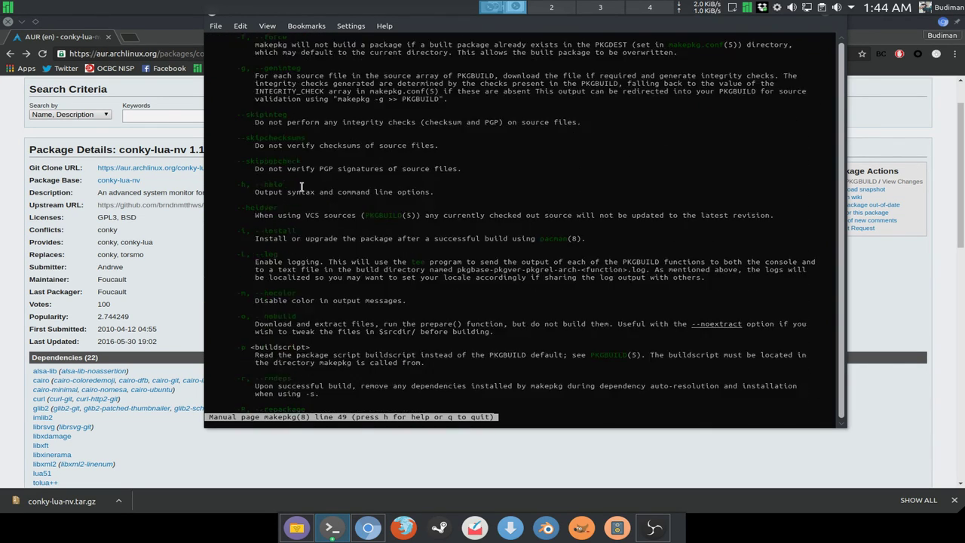
scroll(down, 3)
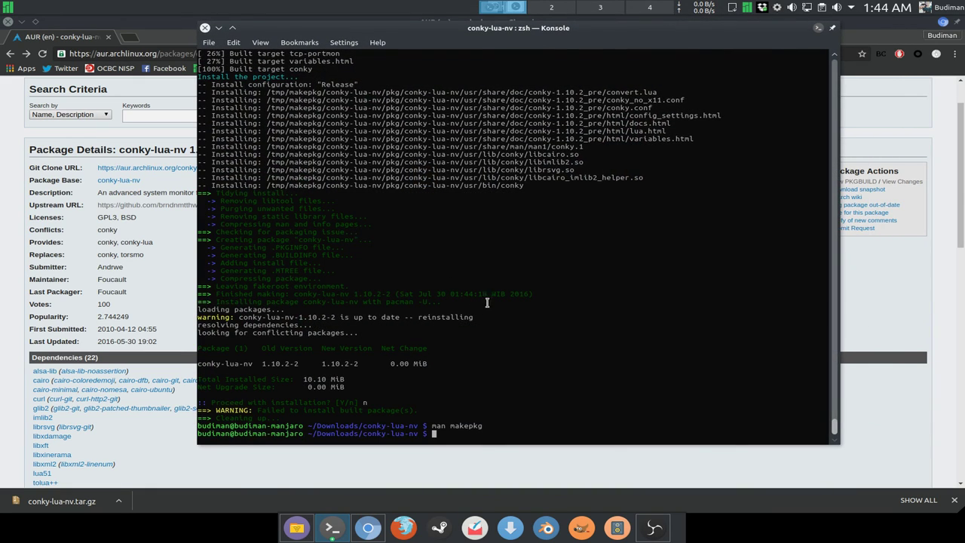
mouse_move(512, 386)
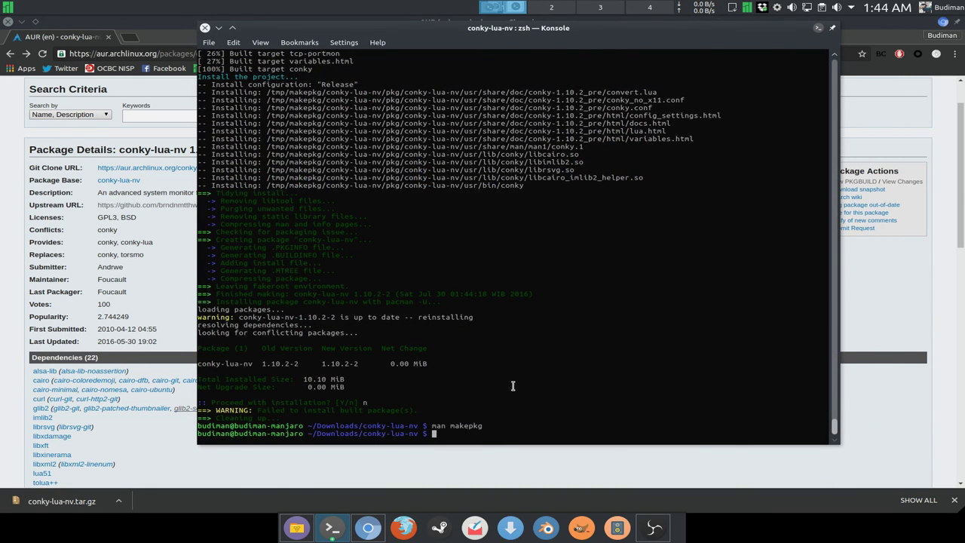